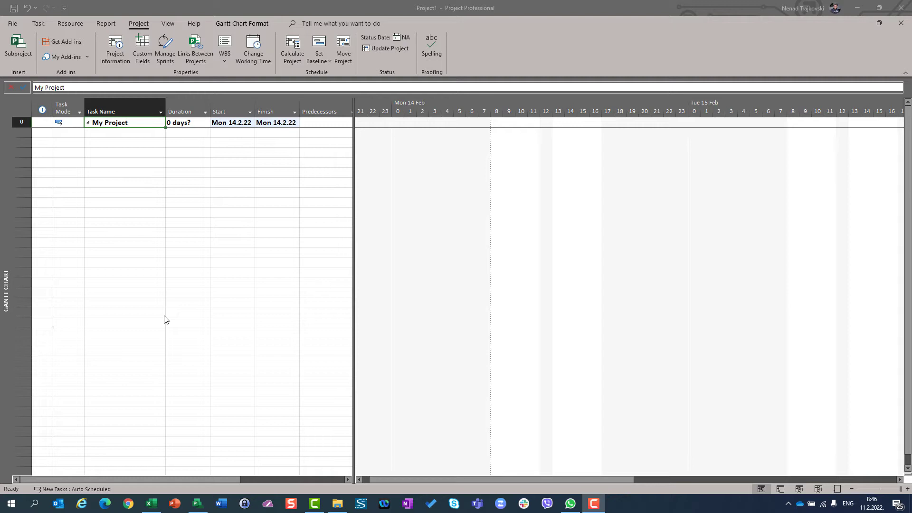
mouse_move(84, 33)
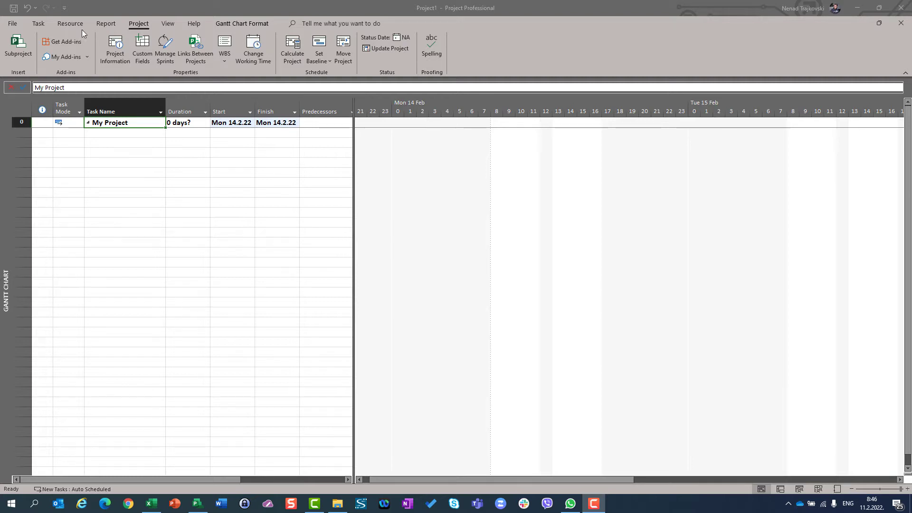
- Review the project options, then view the Standard calendar's default work week details (8:00–12:00, 13:00–17:00)
click(12, 23)
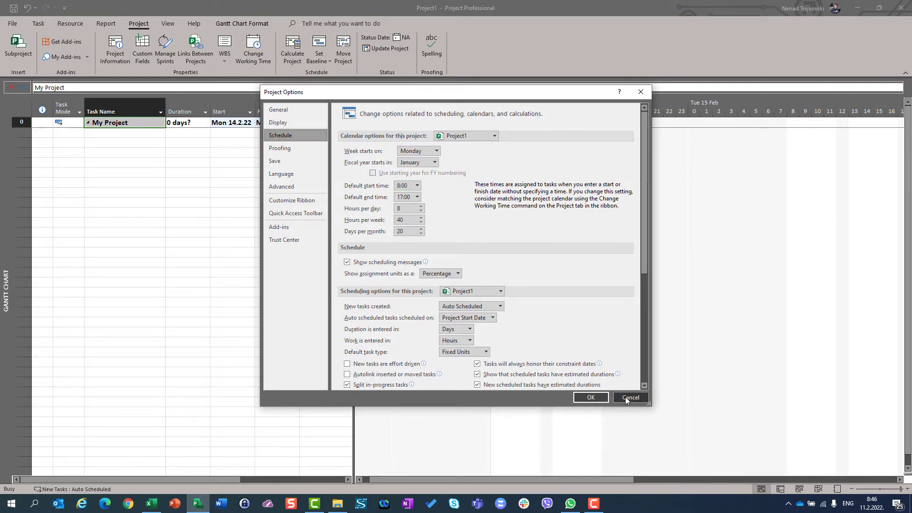
click(630, 397)
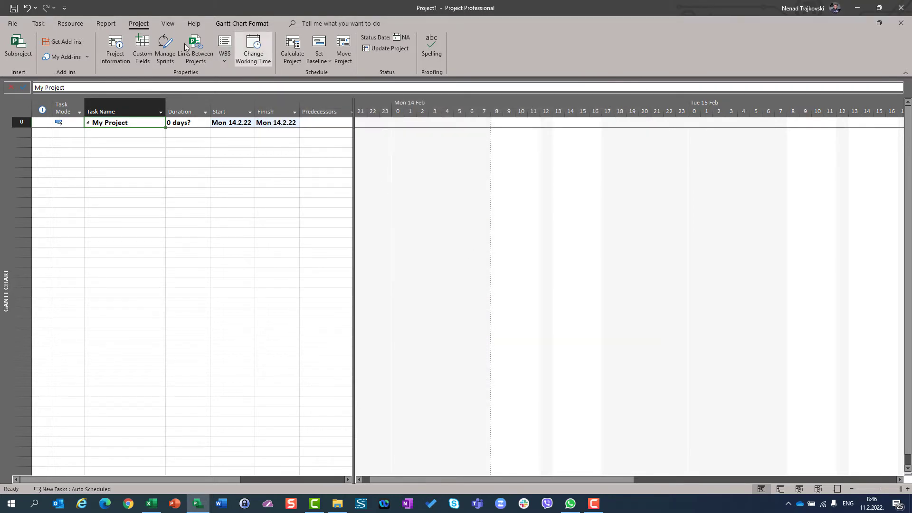
click(252, 49)
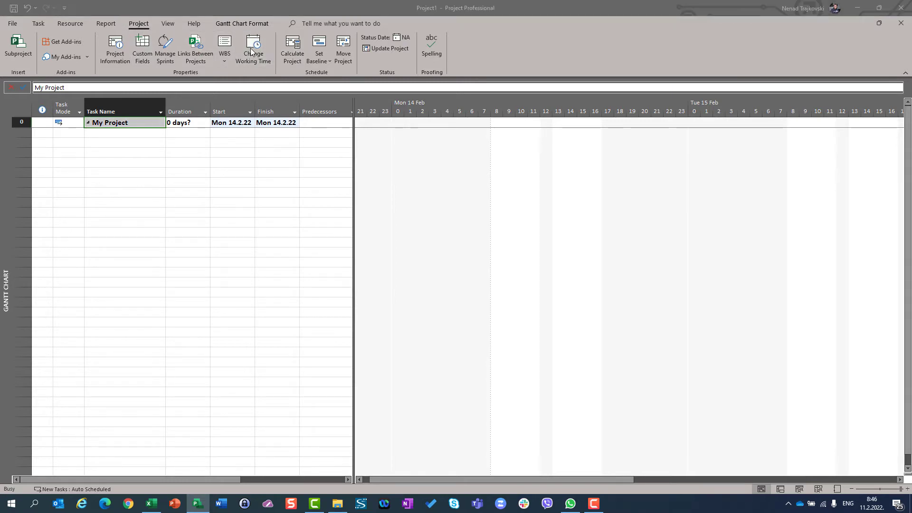
click(253, 48)
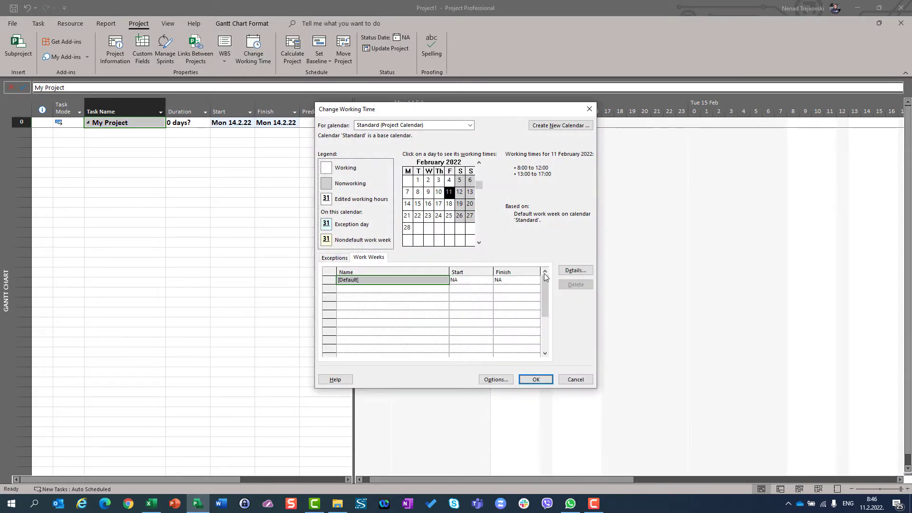
click(574, 270)
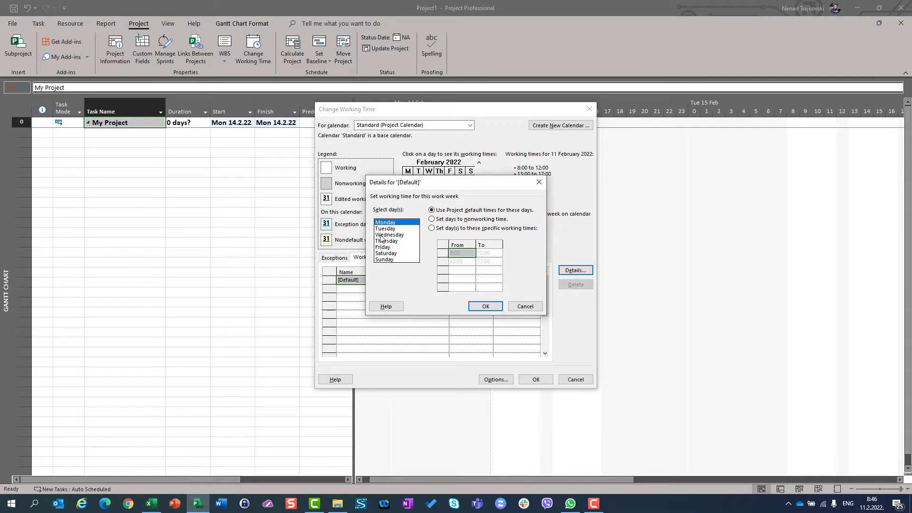
mouse_move(457, 260)
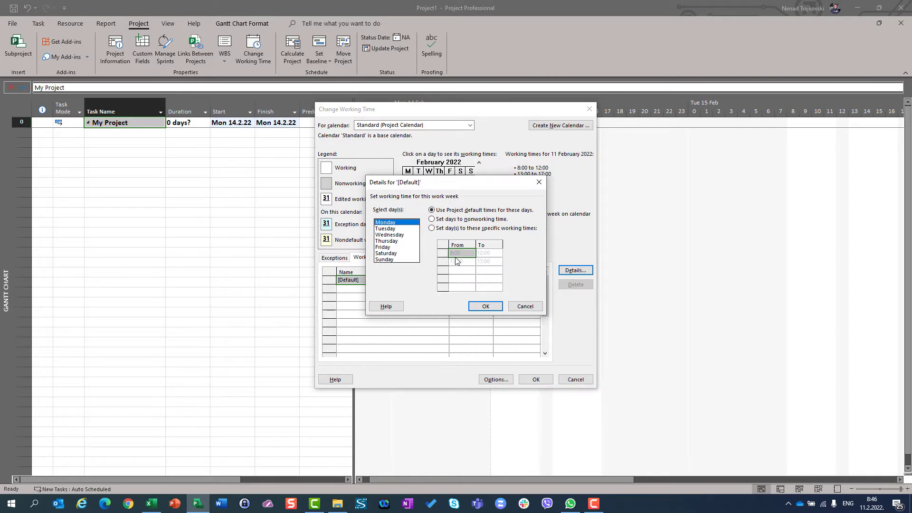
mouse_move(466, 266)
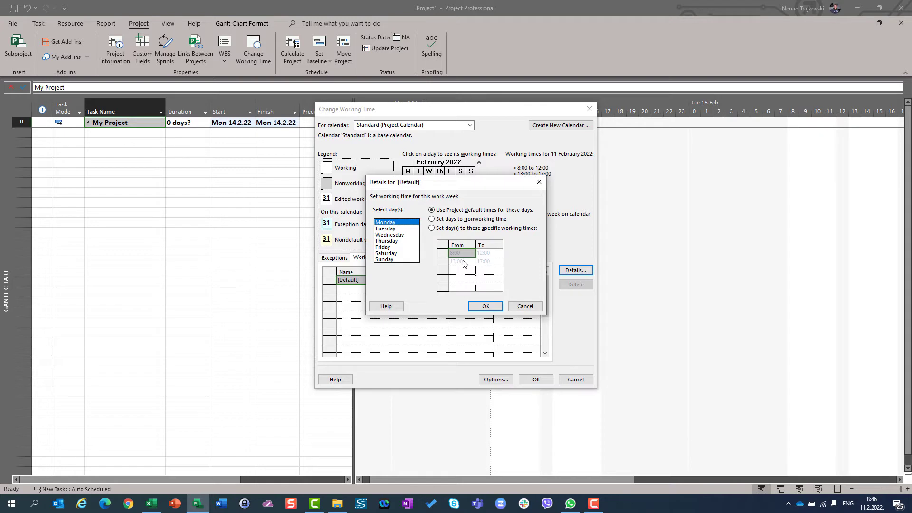
mouse_move(518, 306)
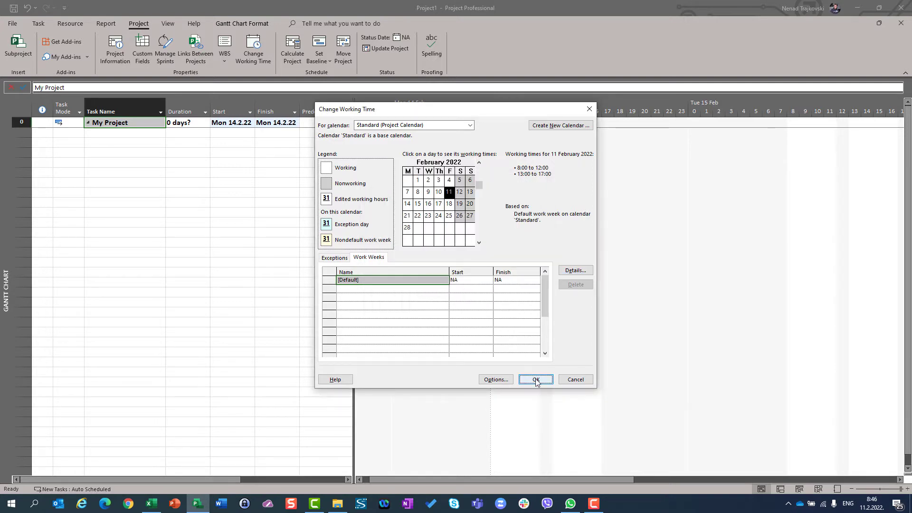
- Enter Task 1 and Task 2 with Task 1 as Task 2's predecessor, then select the rows for deletion
click(535, 379)
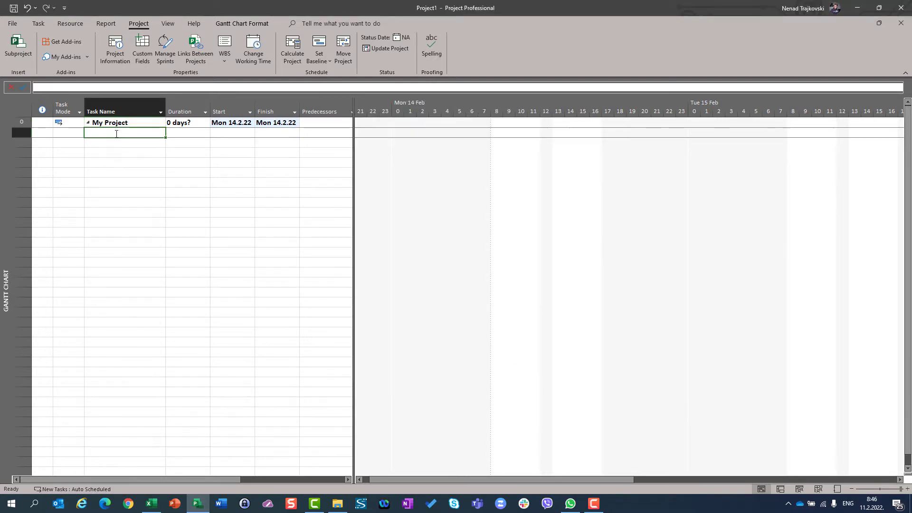
text(Task 1)
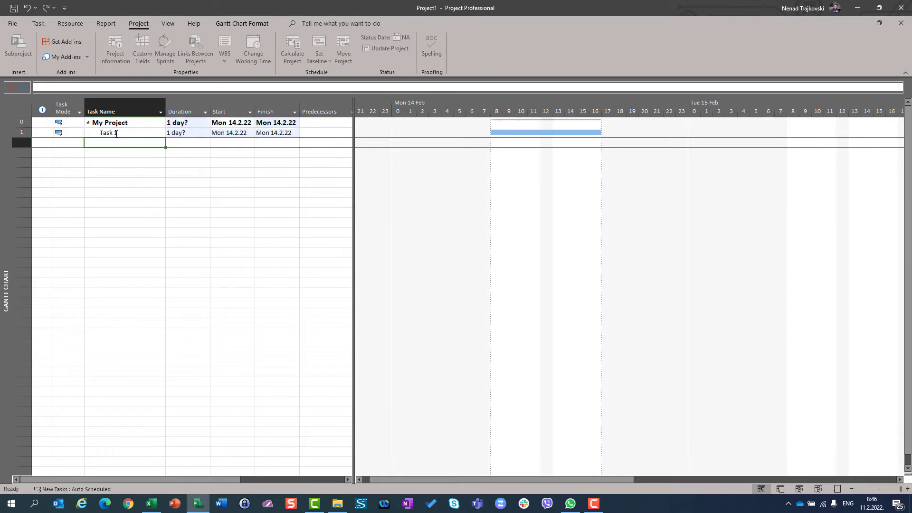
text(Task 2)
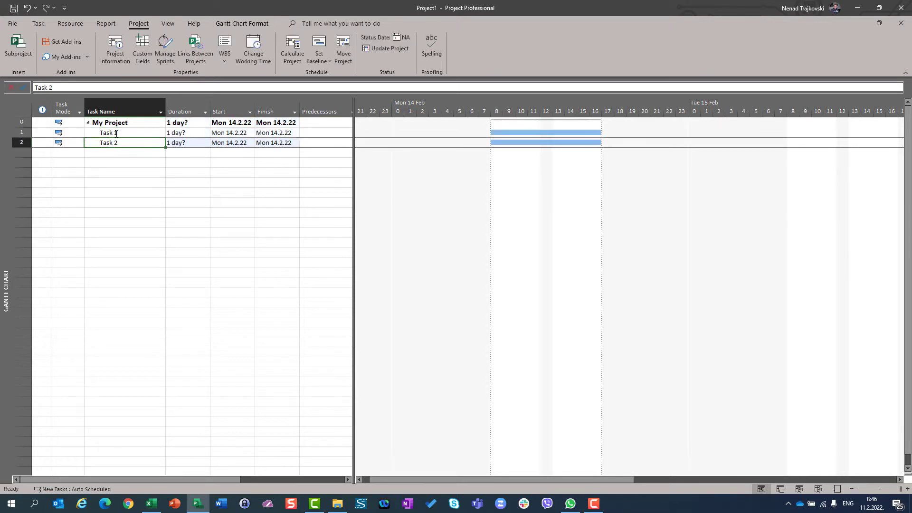
click(273, 143)
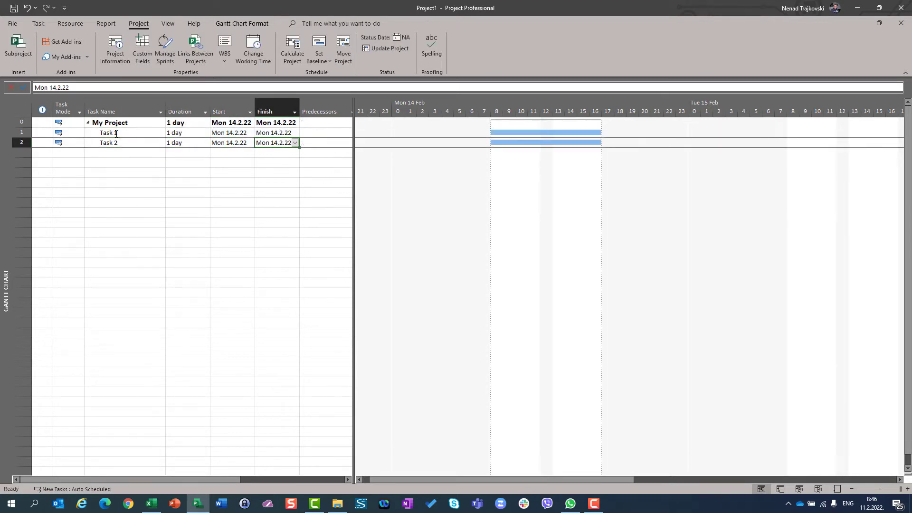
text(1)
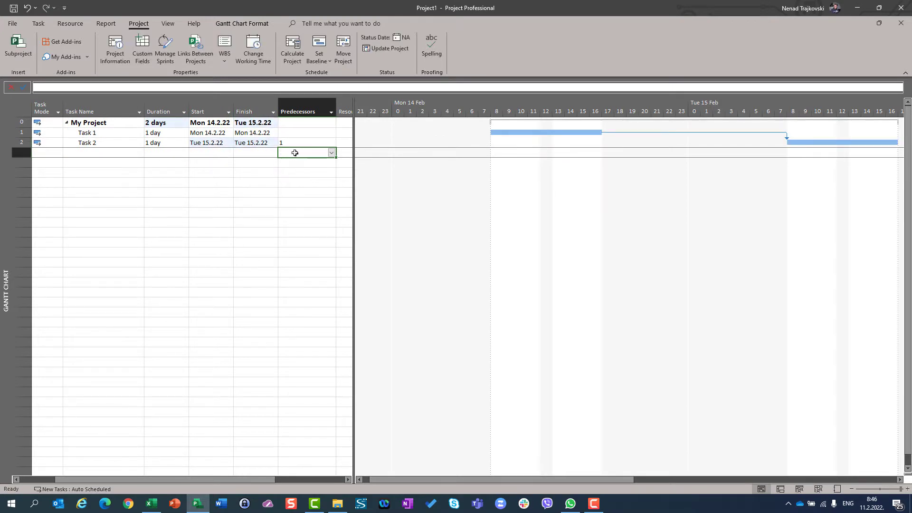
mouse_move(502, 144)
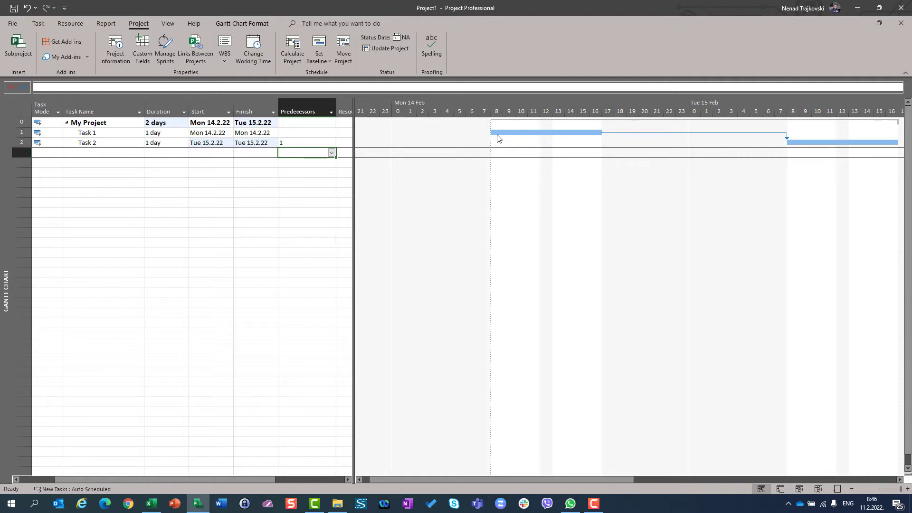
mouse_move(595, 133)
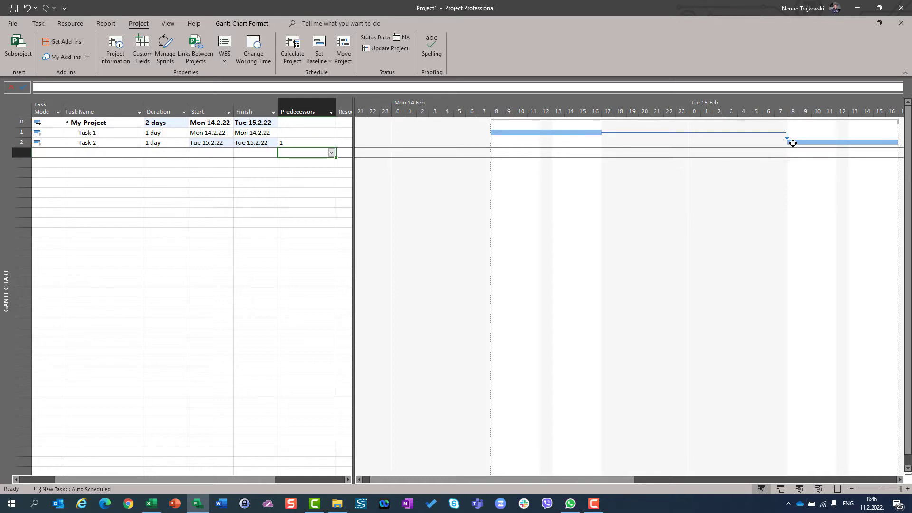
mouse_move(802, 217)
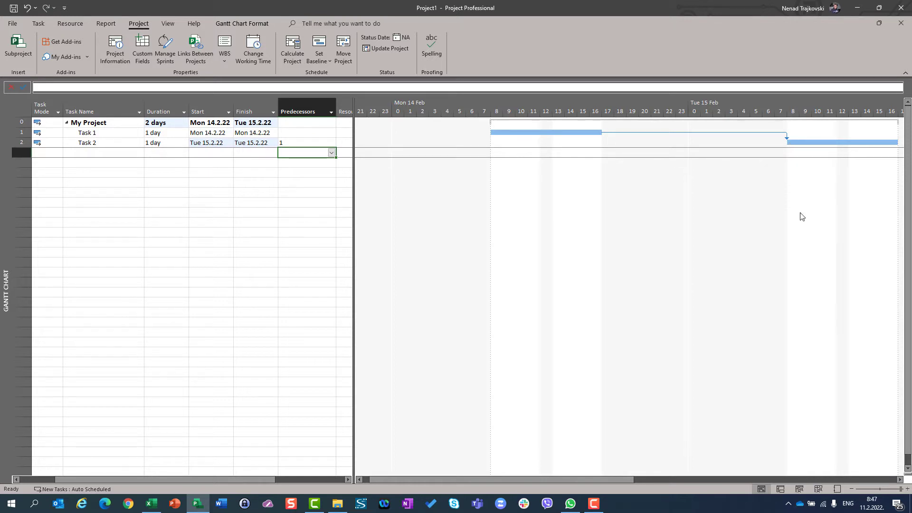
mouse_move(865, 141)
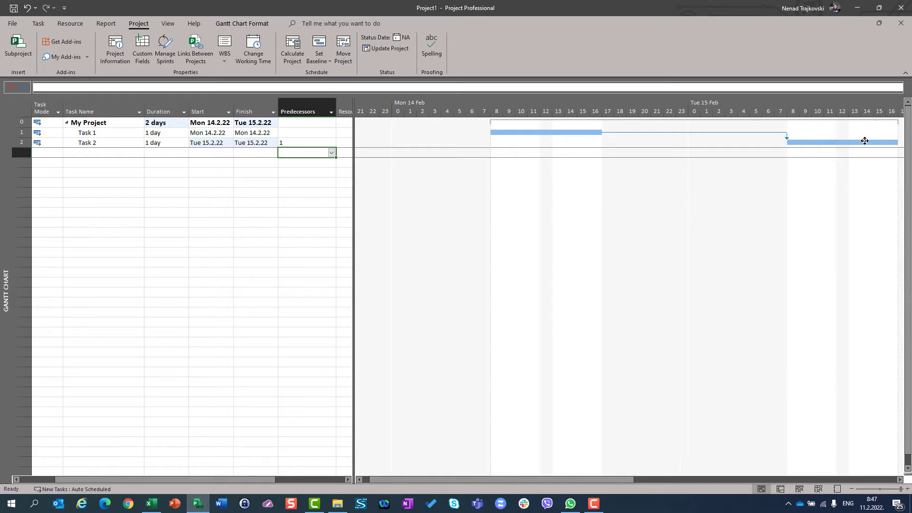
click(21, 133)
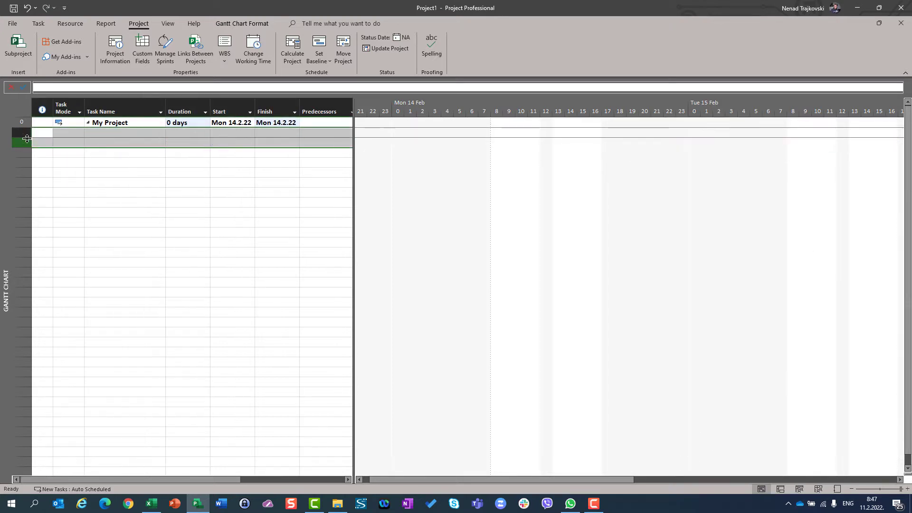
- Set the schedule options' default start time to 6:00 and default end time to 15:00
click(12, 23)
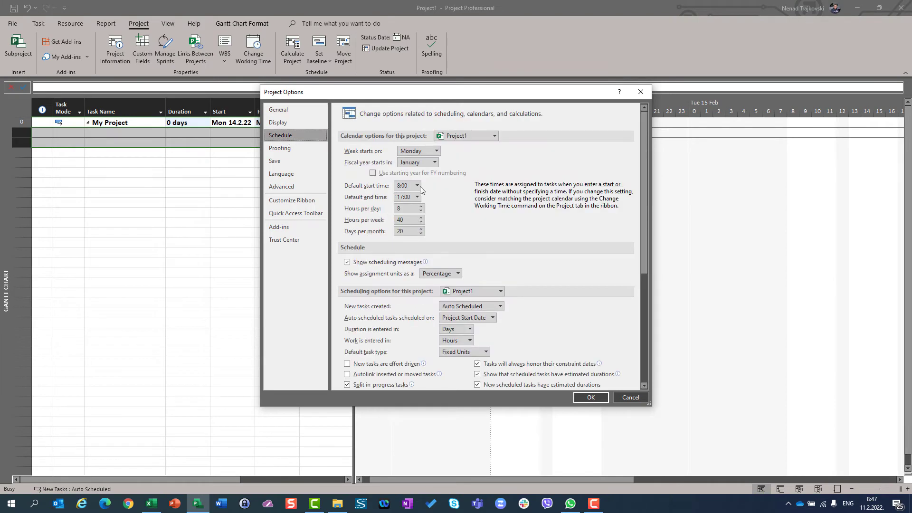
click(416, 186)
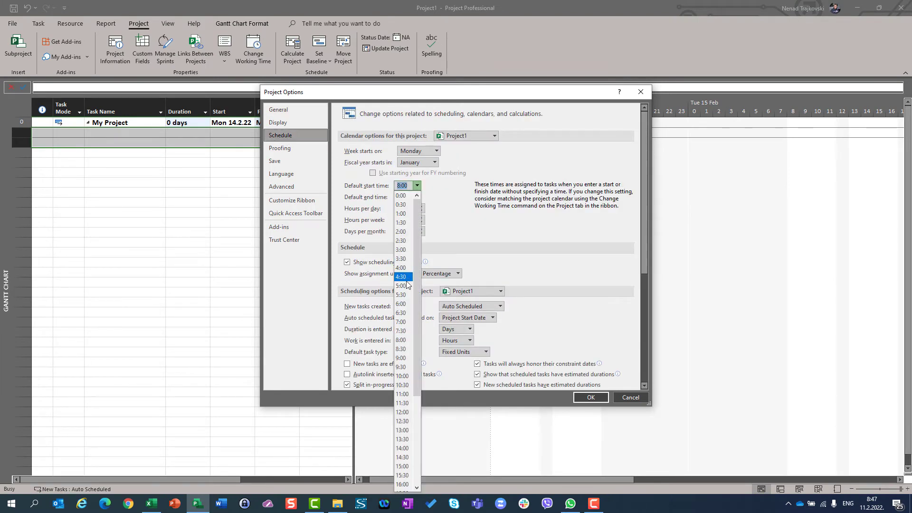
click(401, 304)
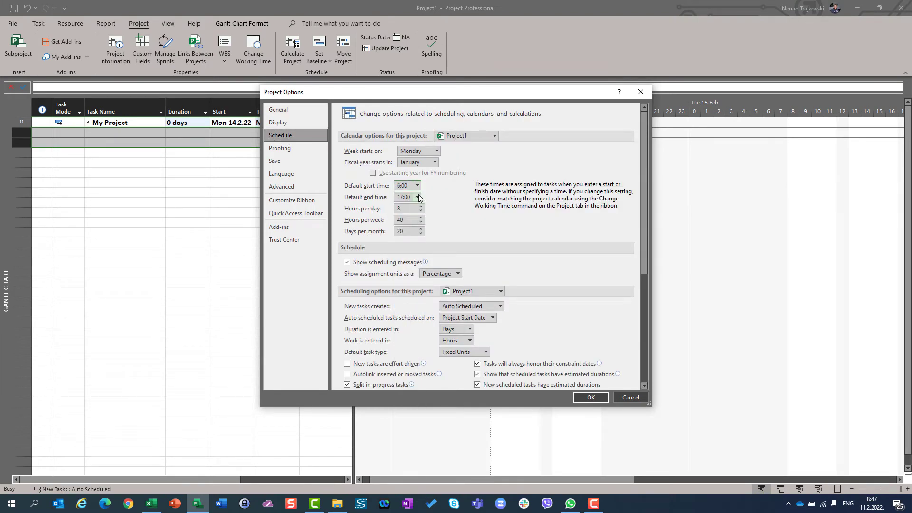
click(416, 197)
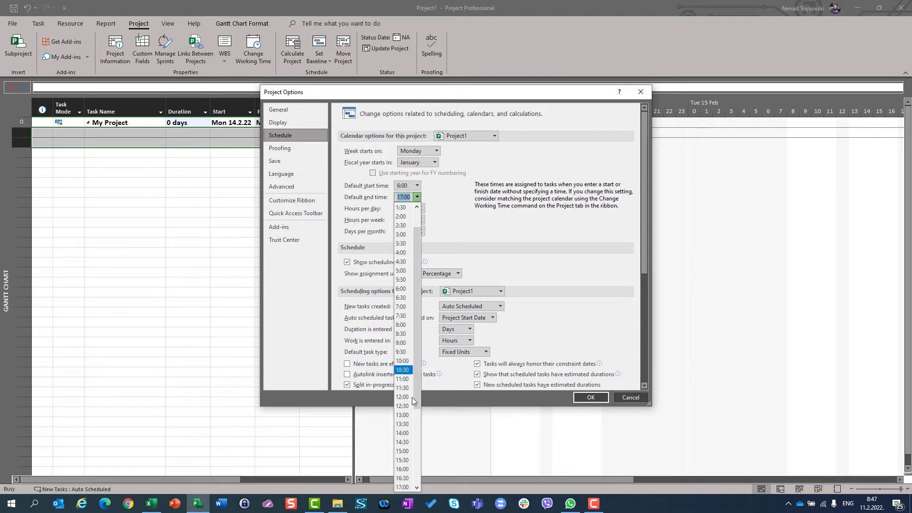
click(402, 433)
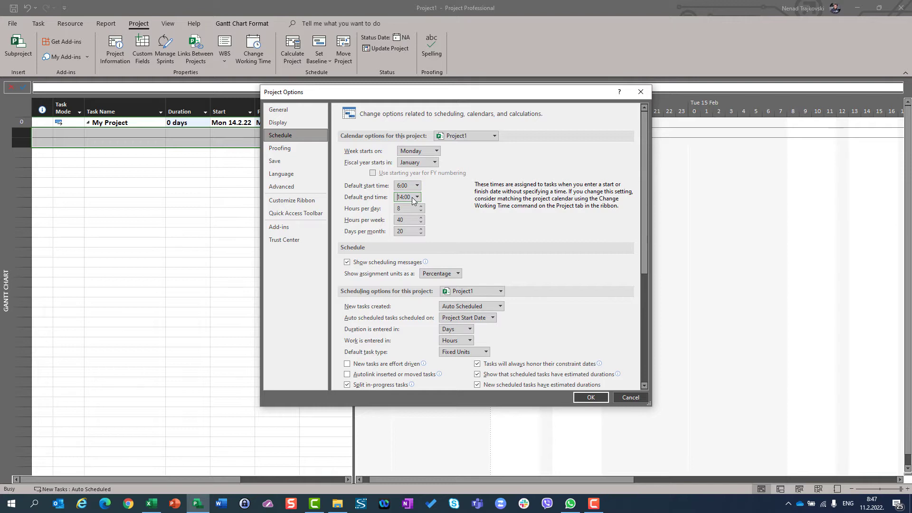
click(416, 197)
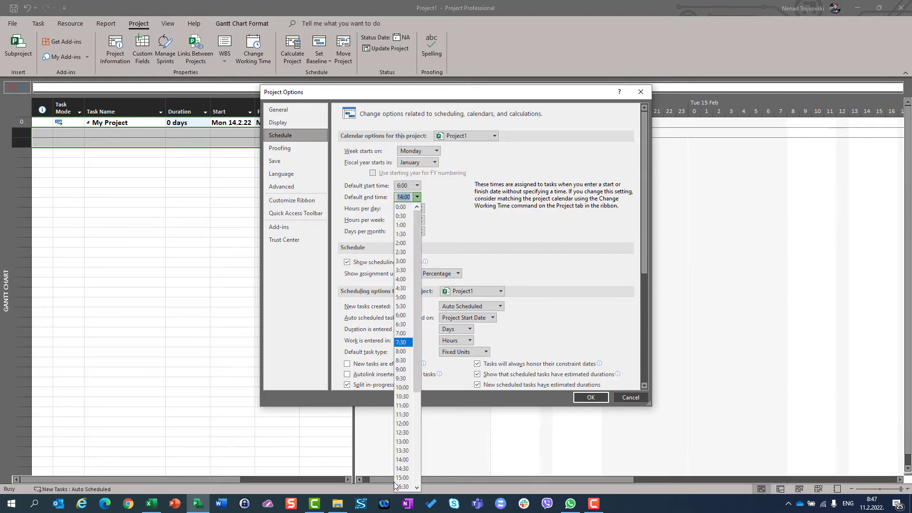
click(402, 478)
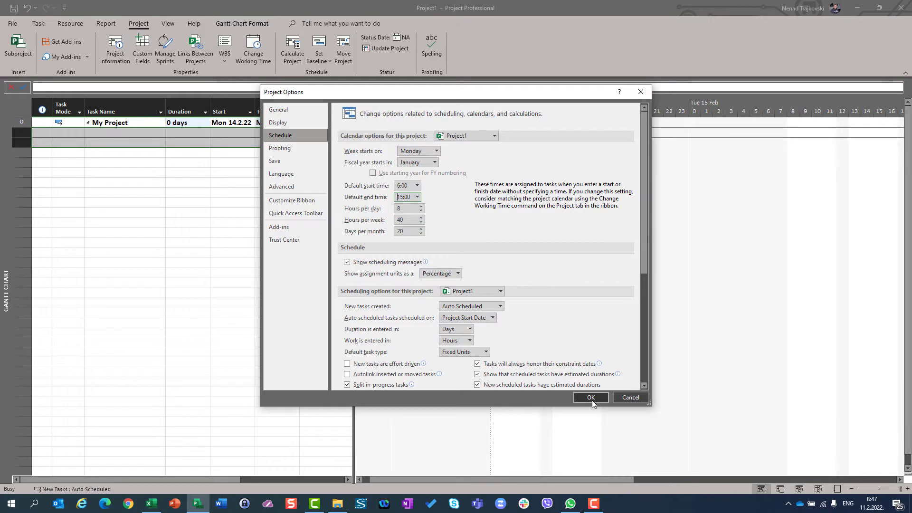
- Apply the schedule options and choose specific working times for the default work week
click(590, 398)
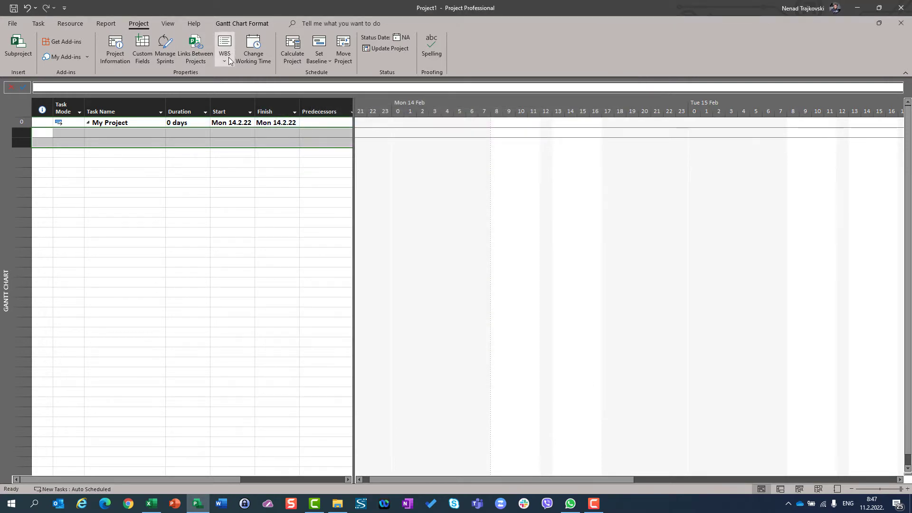
mouse_move(253, 48)
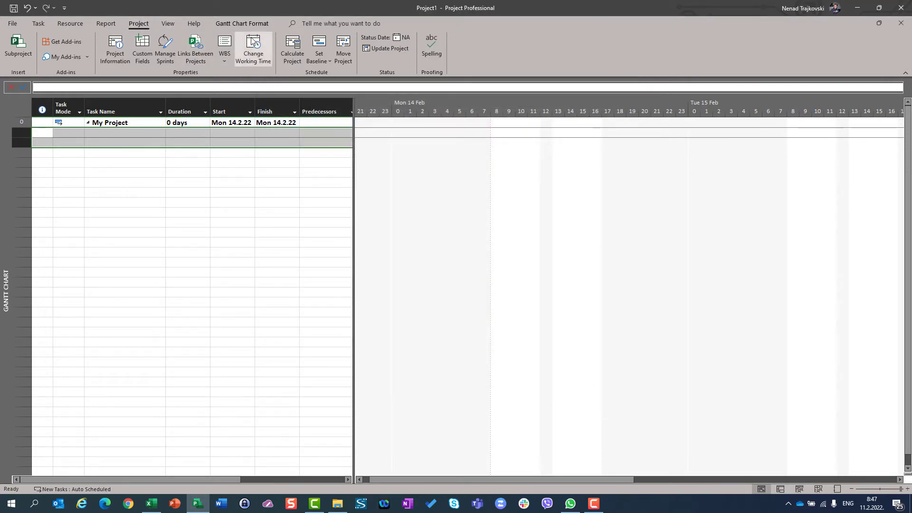
click(253, 48)
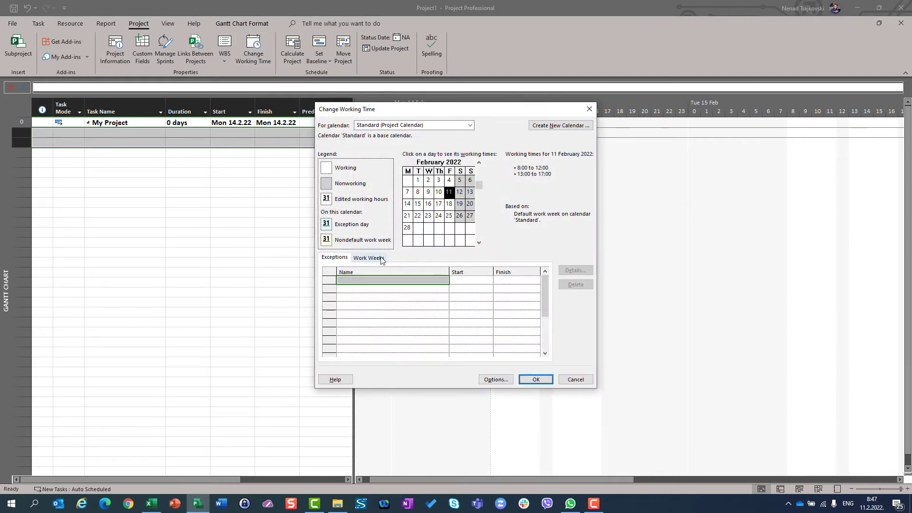
click(574, 269)
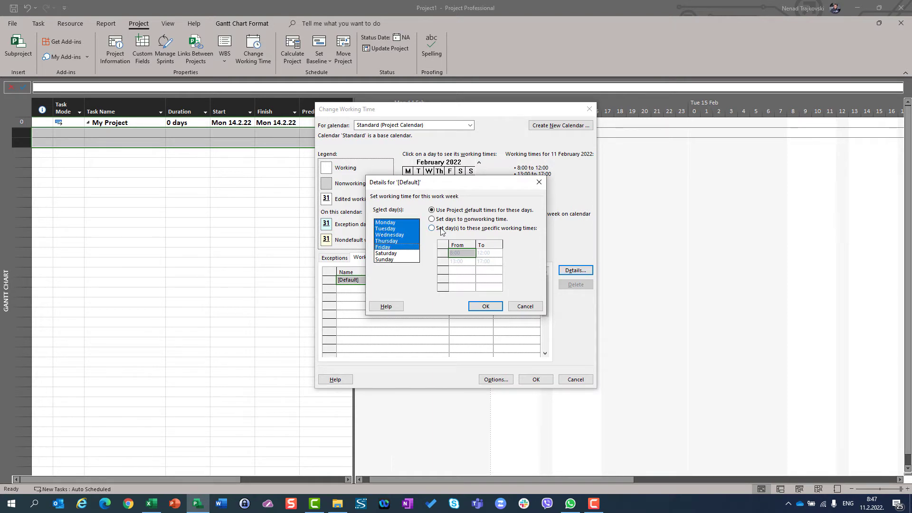
click(431, 227)
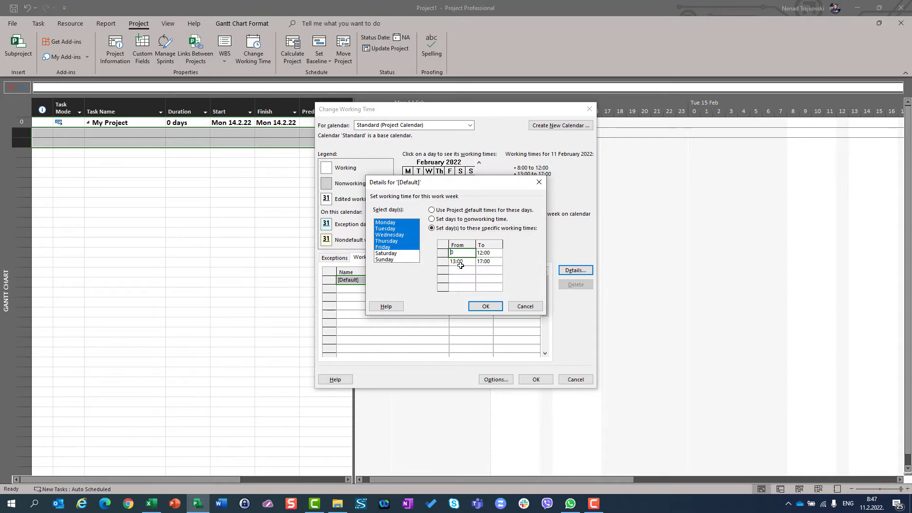
- Enter working times 6:00–10:00 and 11:00–15:00 for the default work week and confirm
text(60)
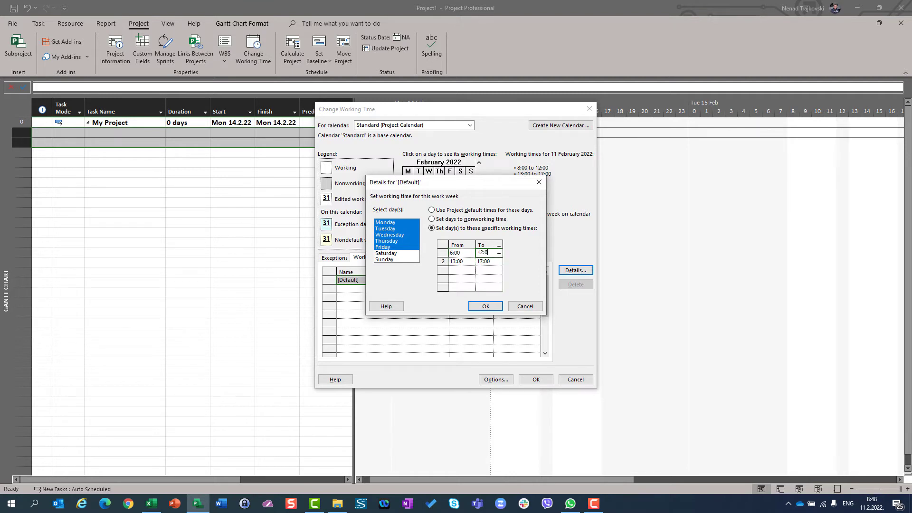
text(10)
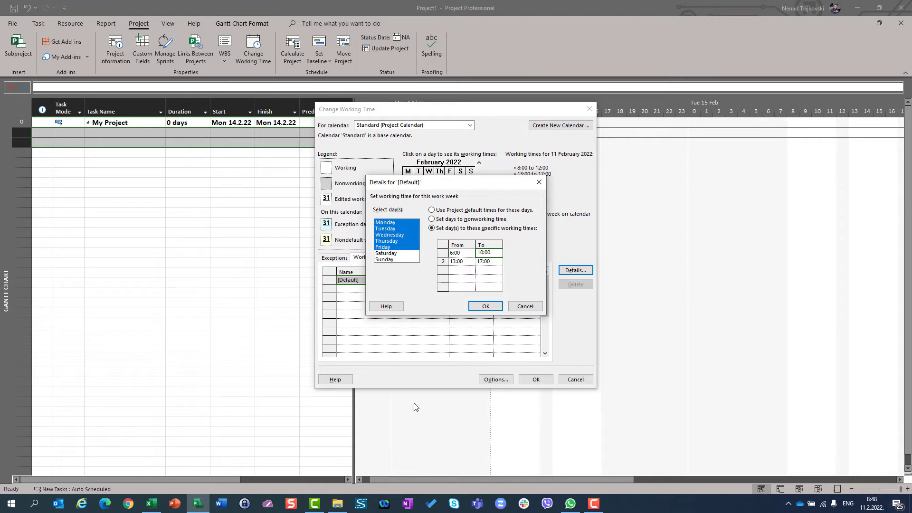
click(457, 261)
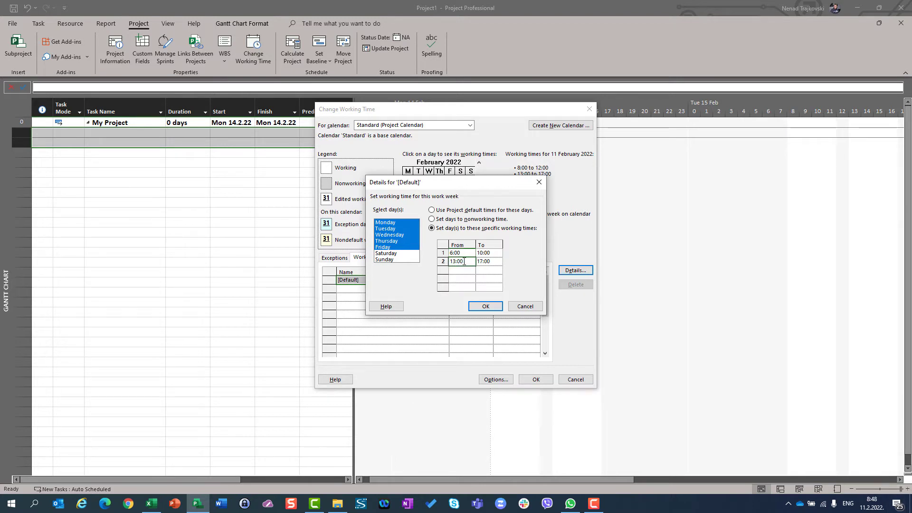
text(11:00)
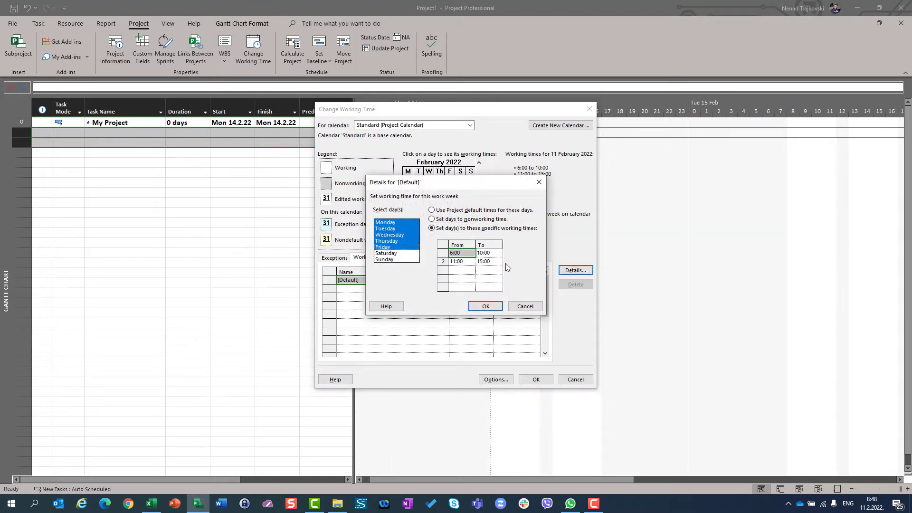
click(485, 306)
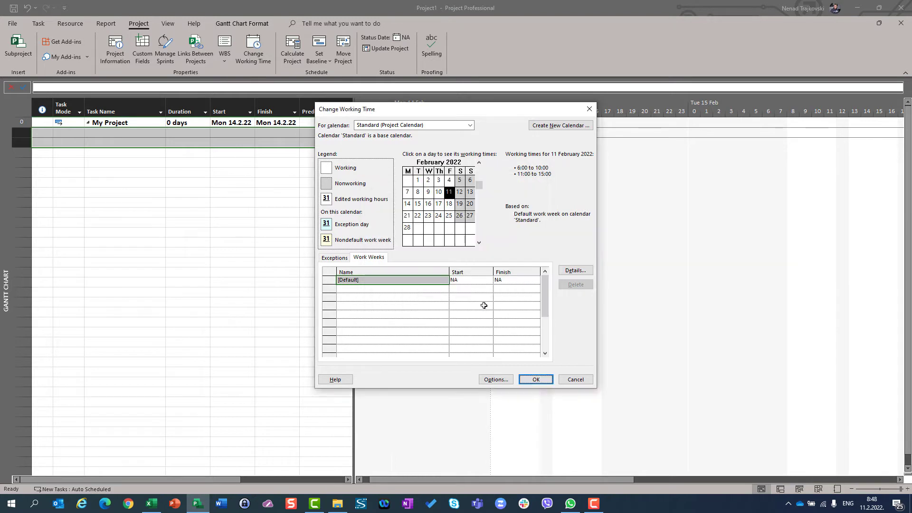
- Save the calendar changes and add two one-day tasks, the second linked after the first
click(535, 379)
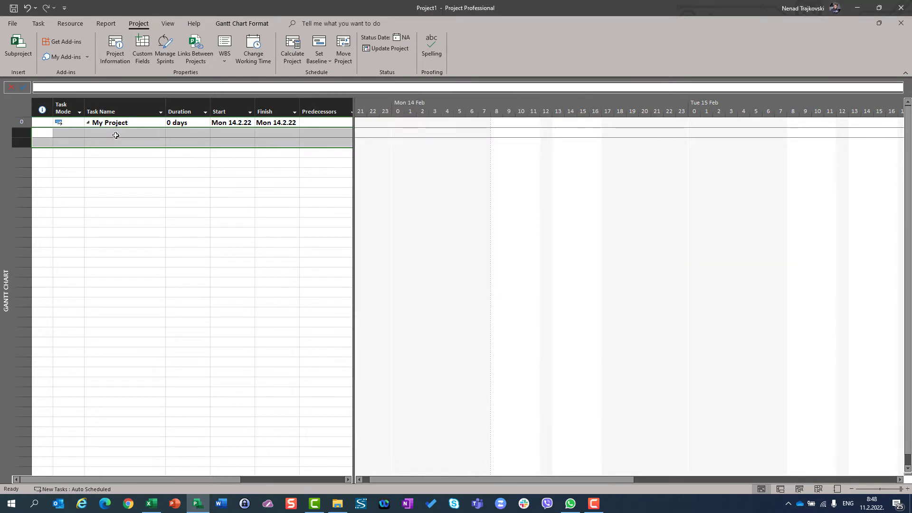
text(Task)
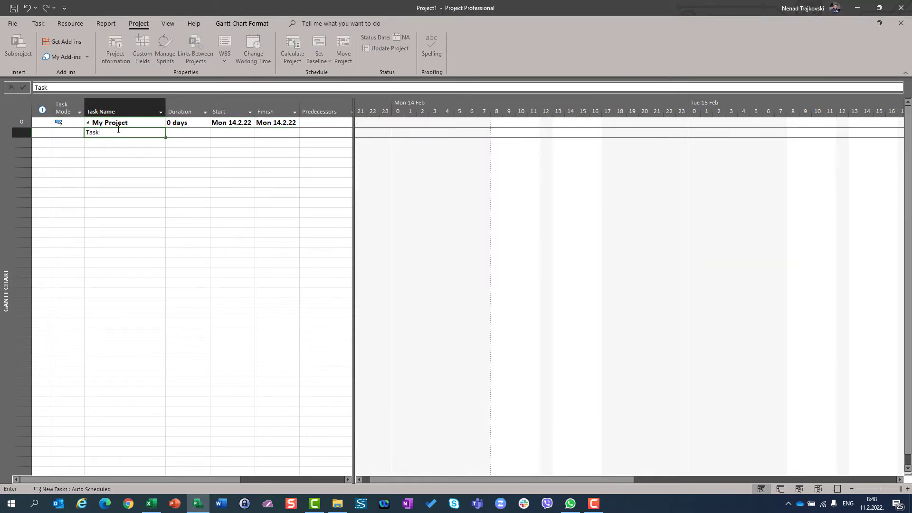
key(Return)
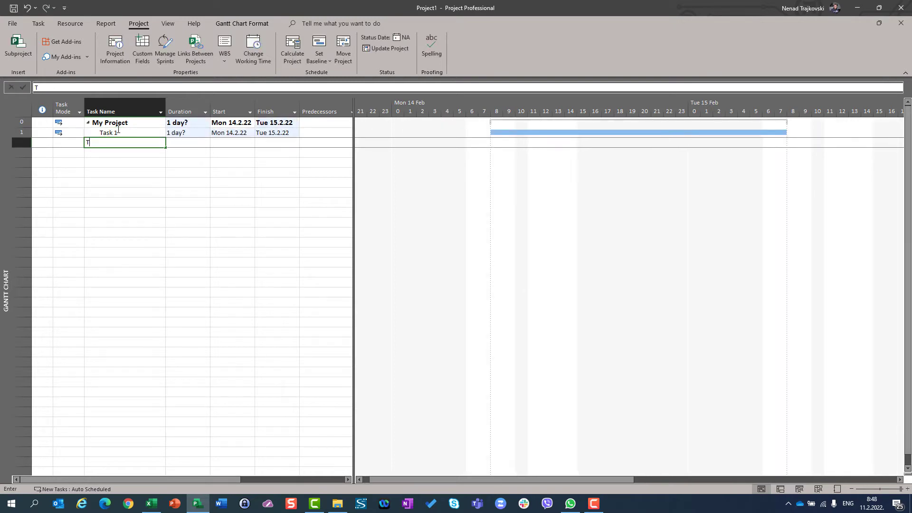
text(ask 1)
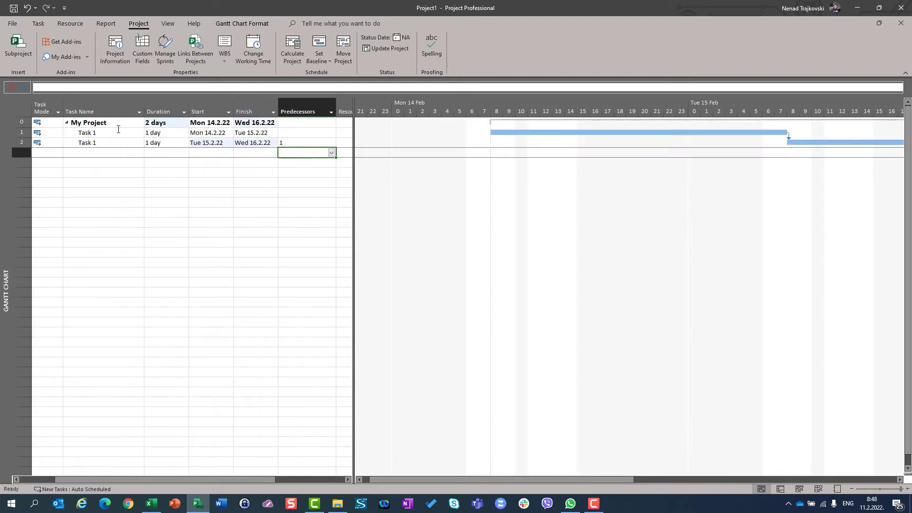
click(305, 142)
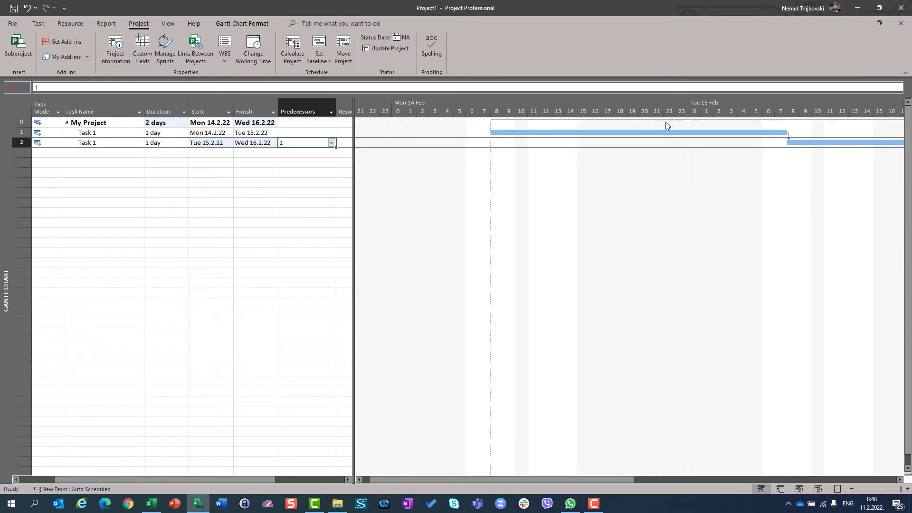
mouse_move(256, 180)
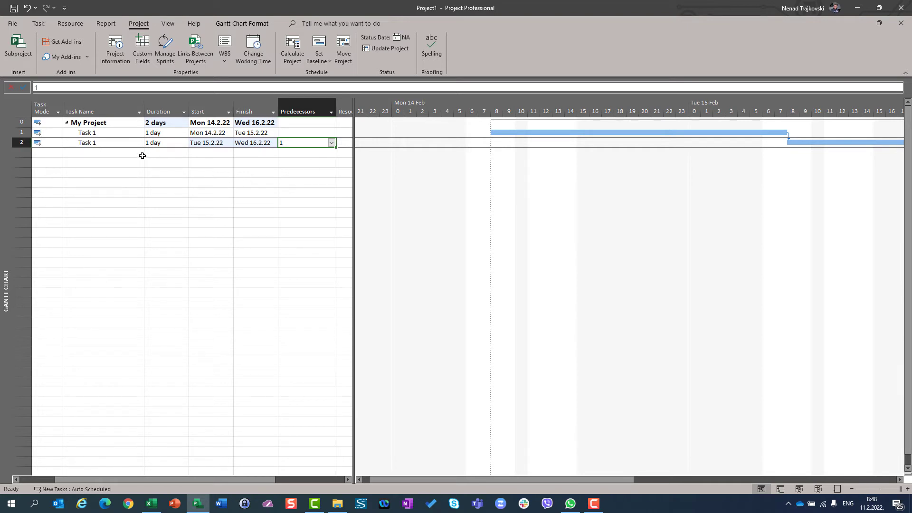
mouse_move(160, 181)
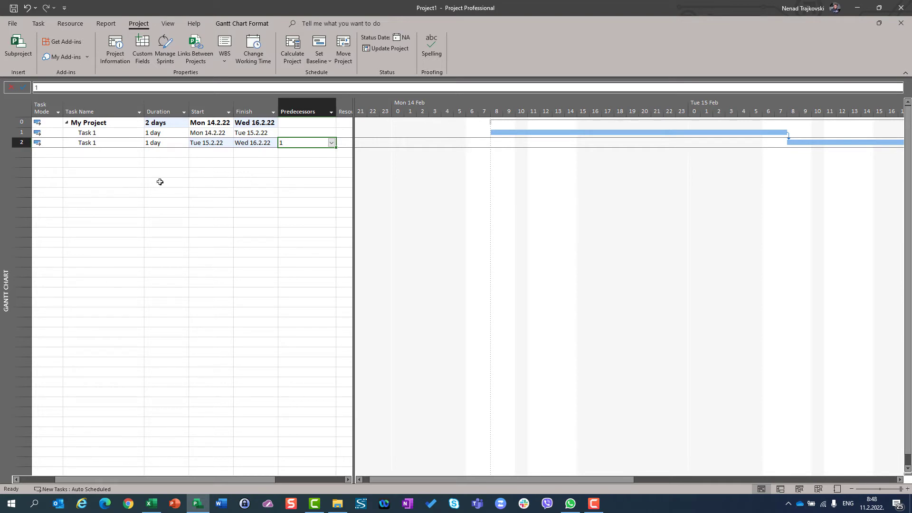
mouse_move(502, 163)
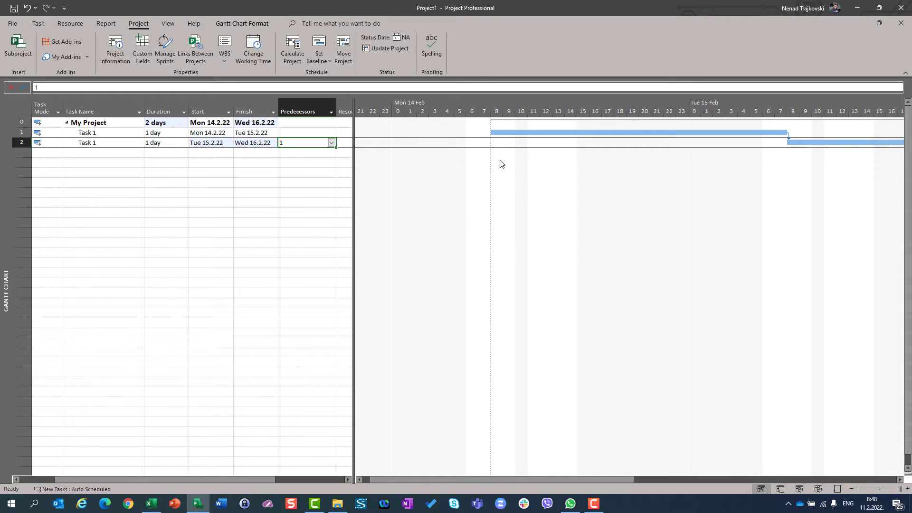
mouse_move(502, 152)
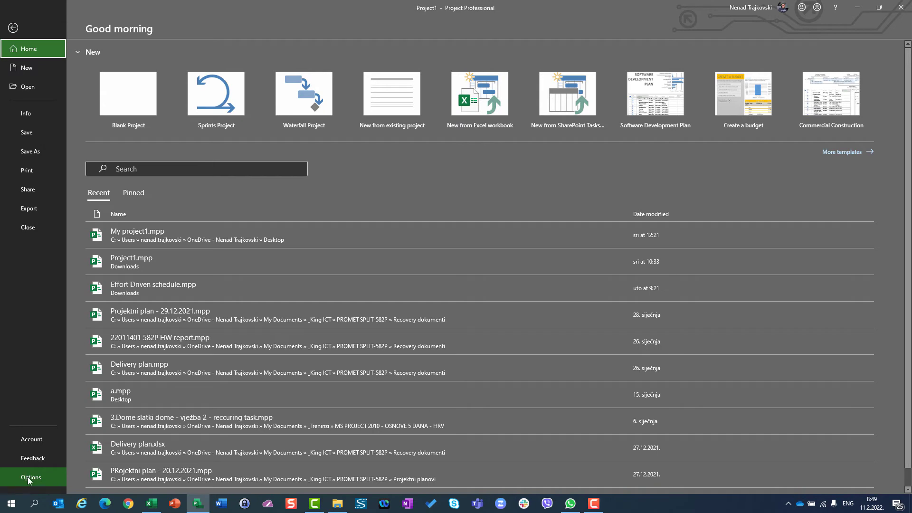
click(30, 476)
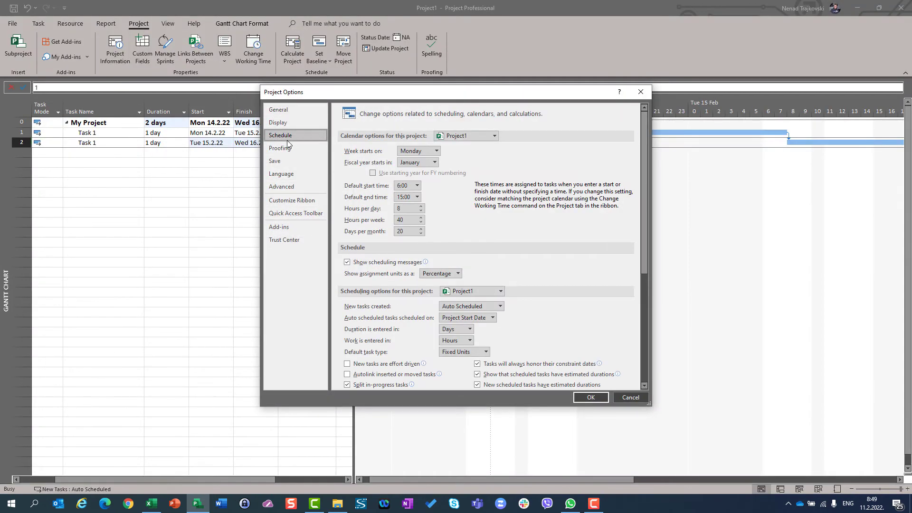
mouse_move(412, 188)
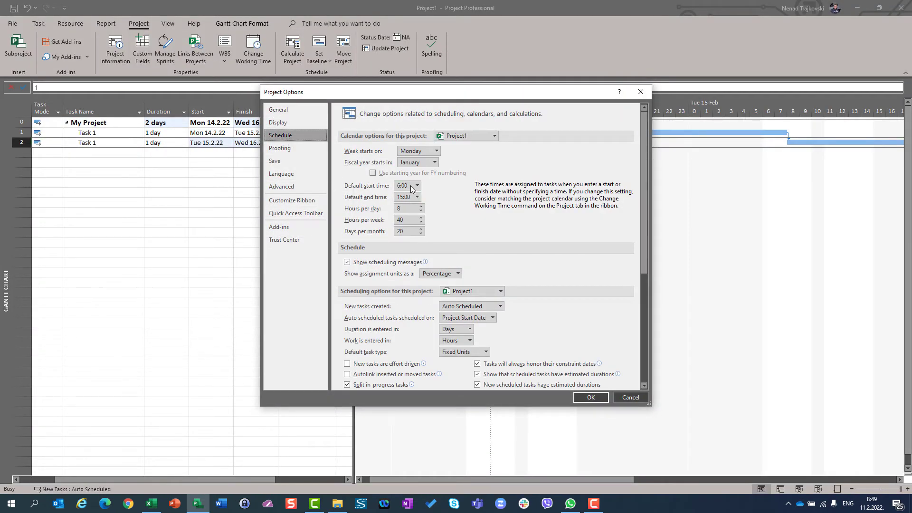
mouse_move(550, 298)
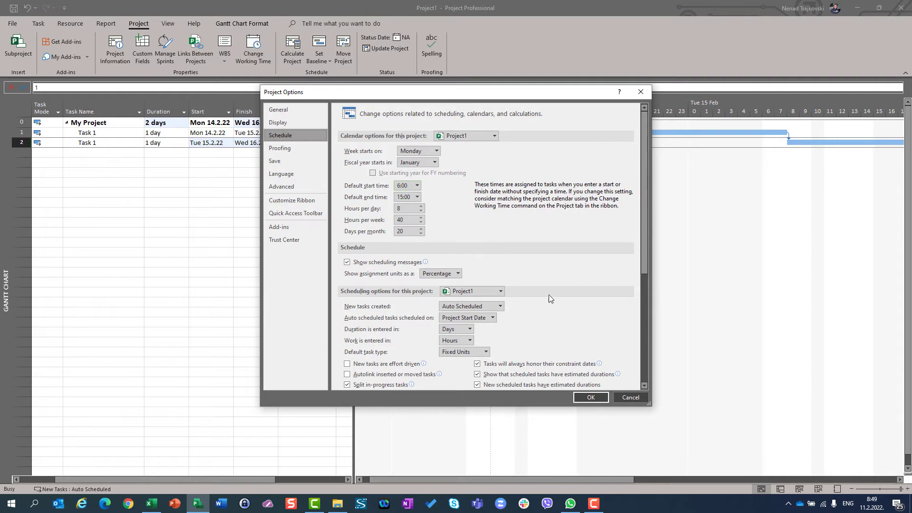
click(590, 397)
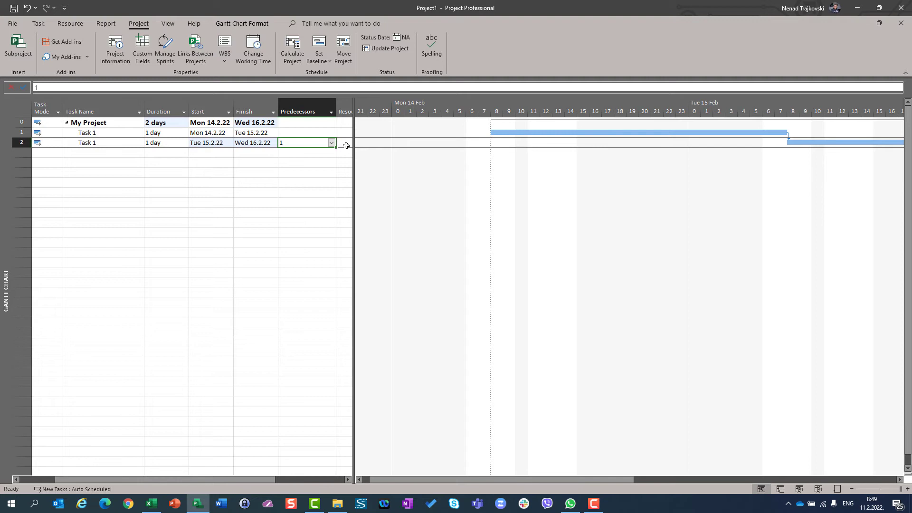
mouse_move(364, 142)
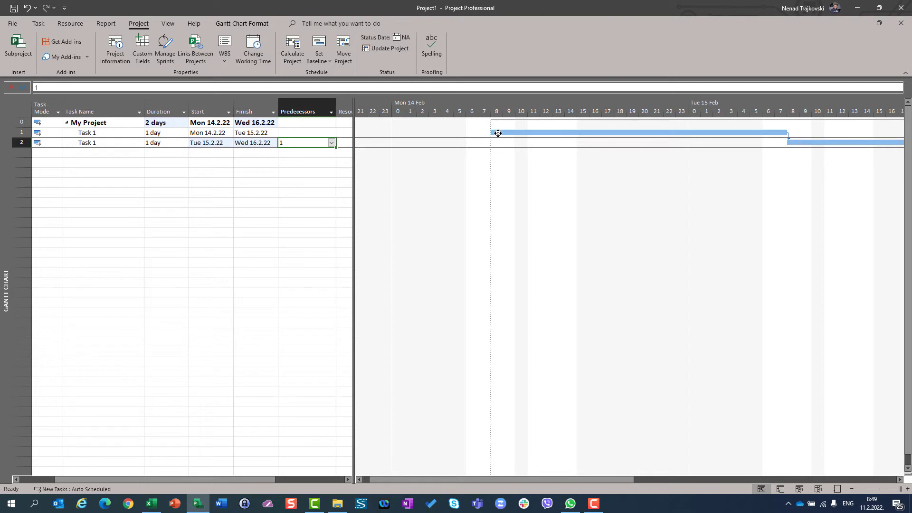
mouse_move(289, 242)
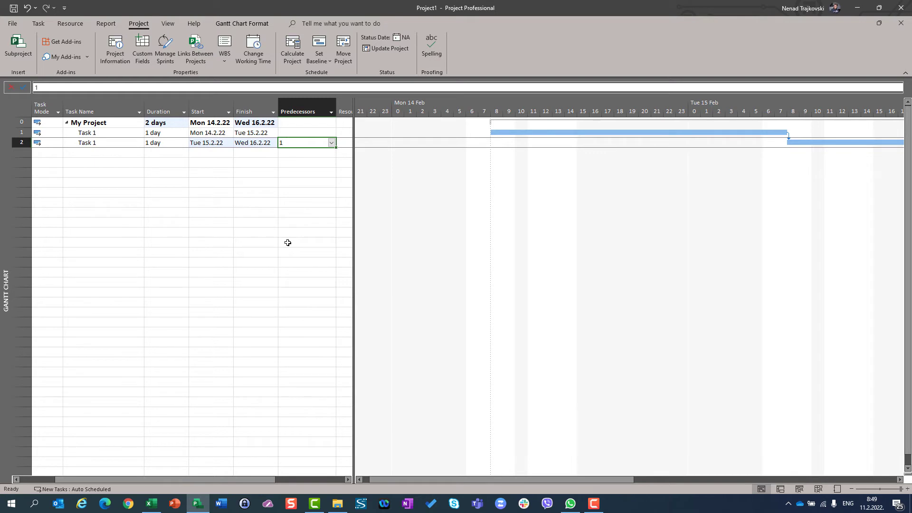
mouse_move(491, 133)
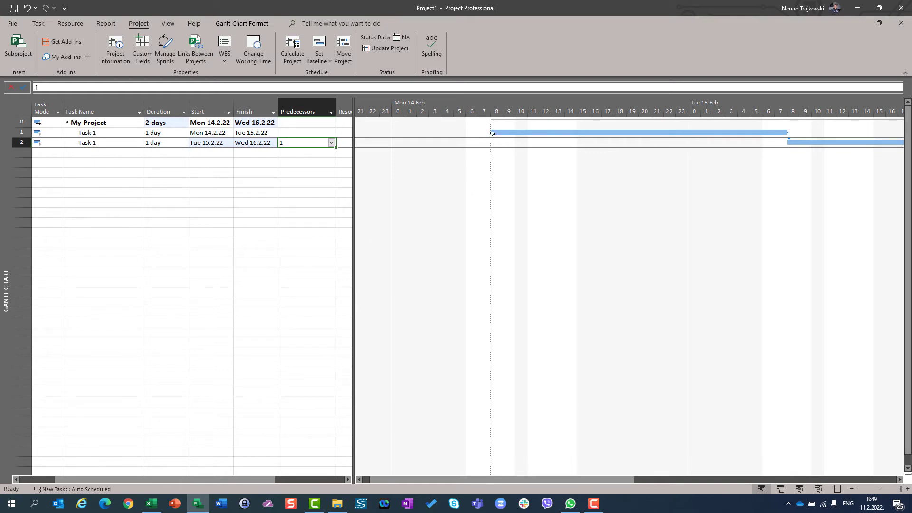
mouse_move(177, 288)
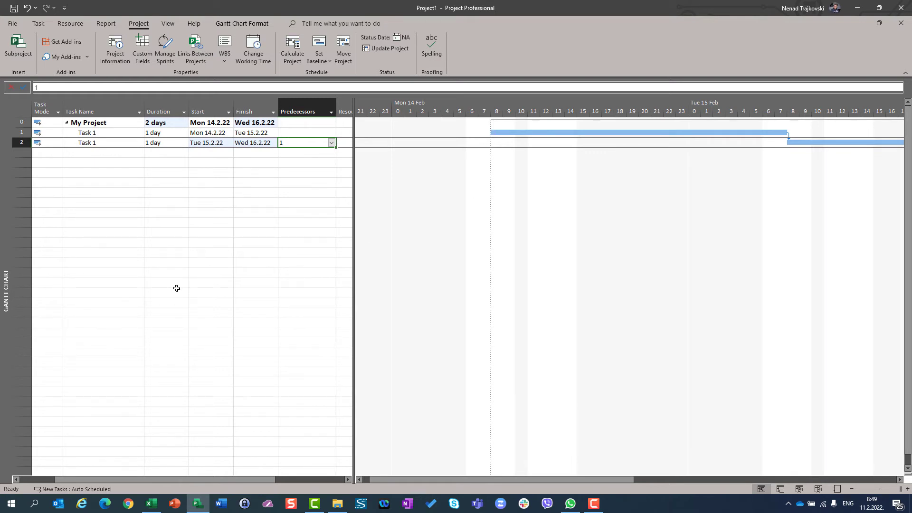
mouse_move(173, 291)
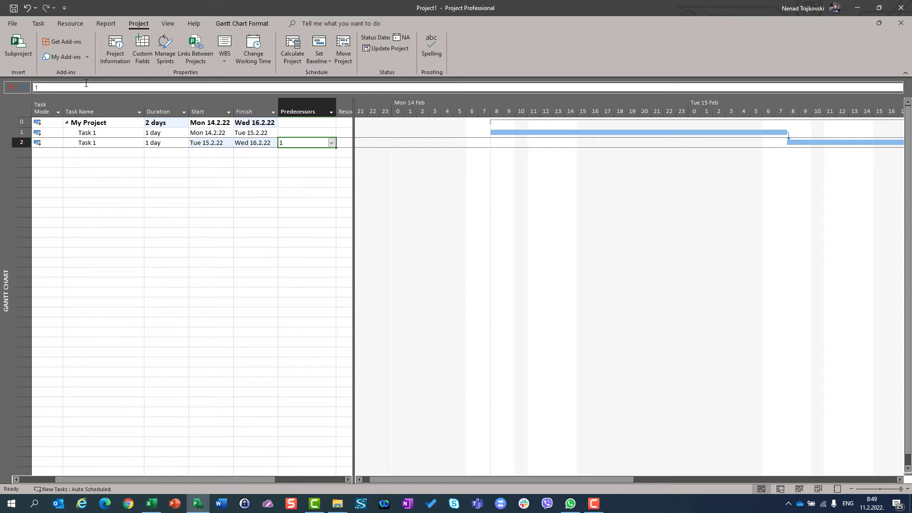
- Recheck the schedule options and the calendar work week (6:00–10:00, 11:00–15:00) and close them
click(12, 23)
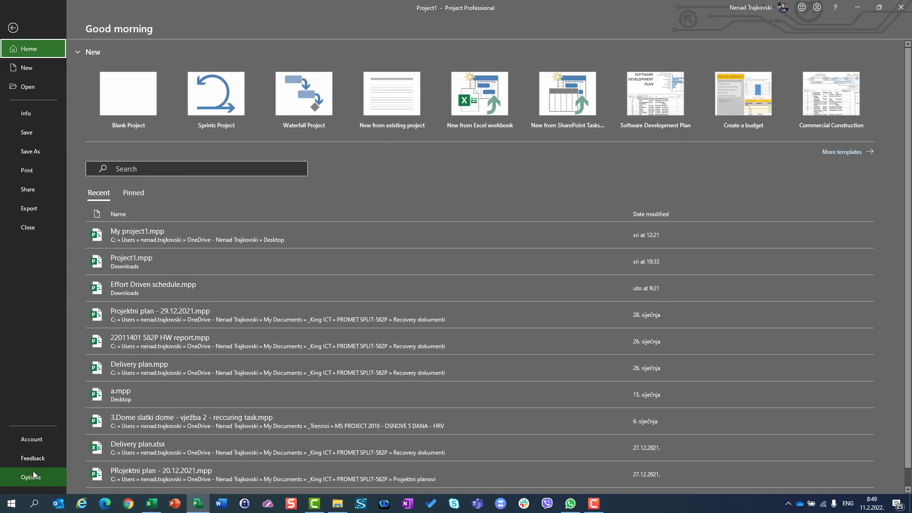
click(30, 476)
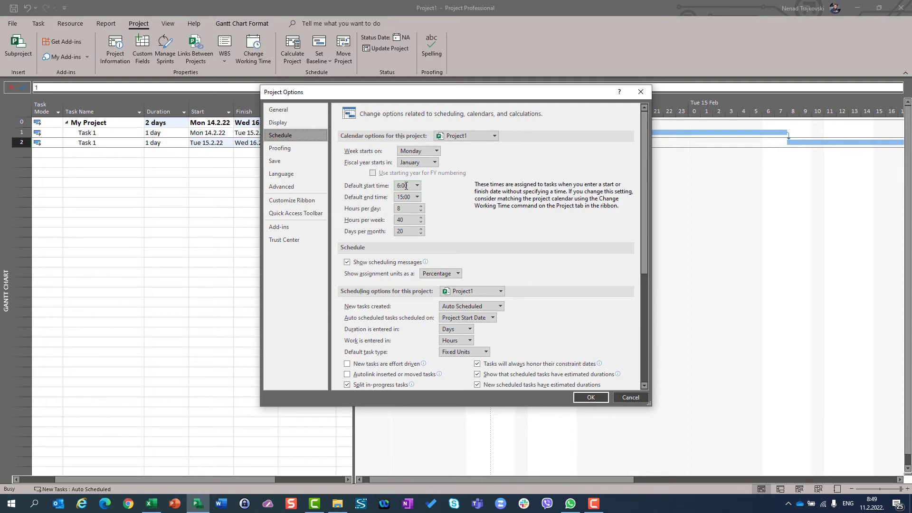
click(590, 398)
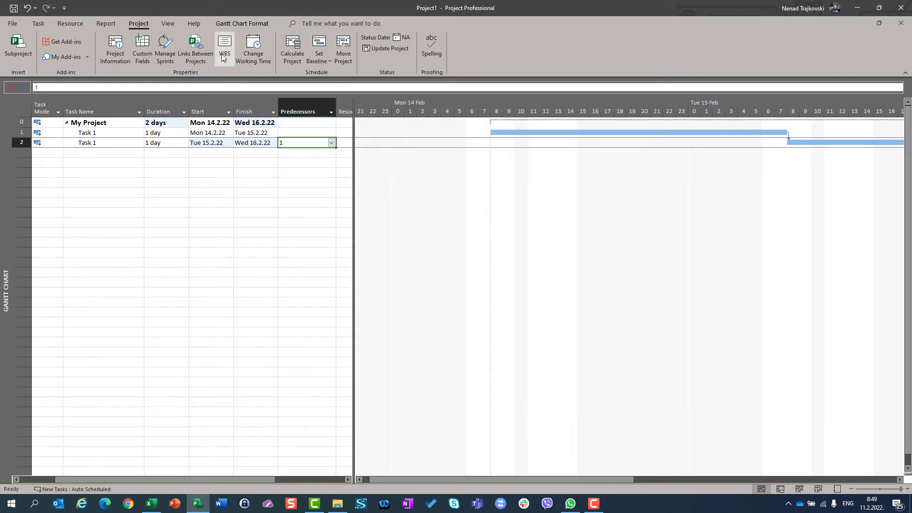
mouse_move(253, 49)
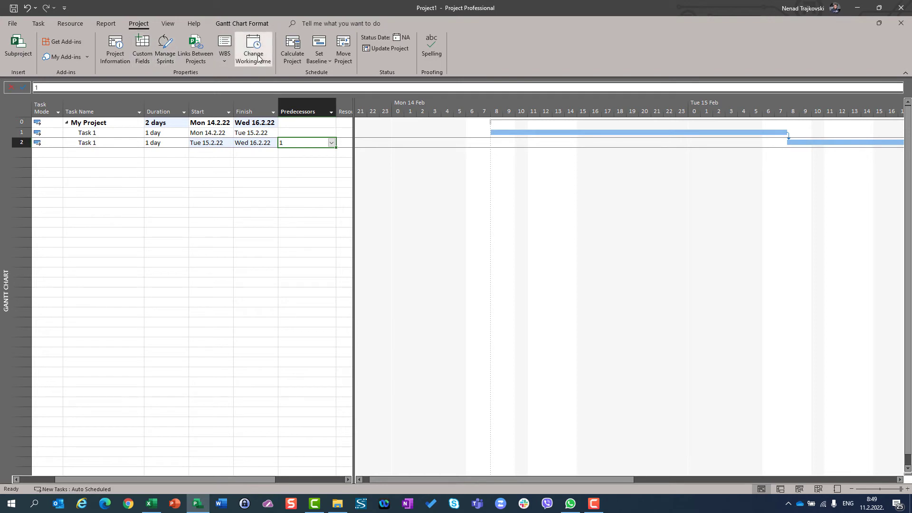
click(252, 48)
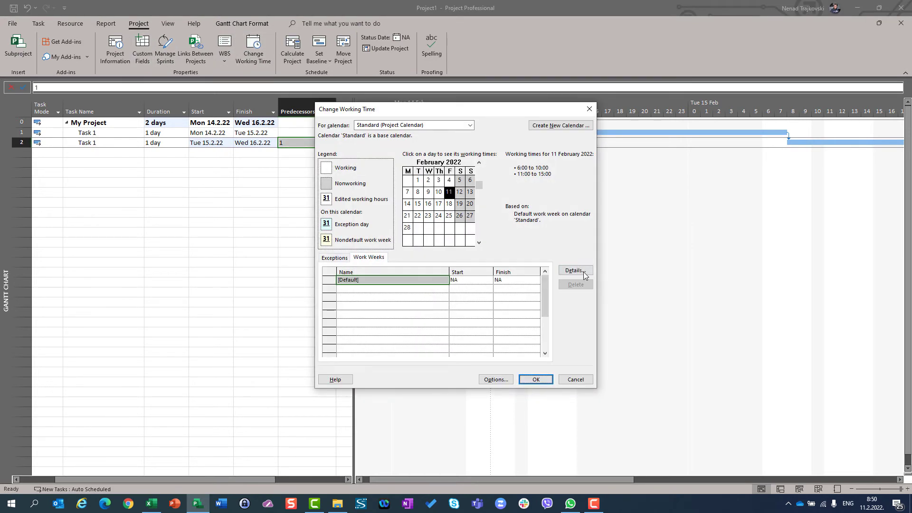
click(574, 270)
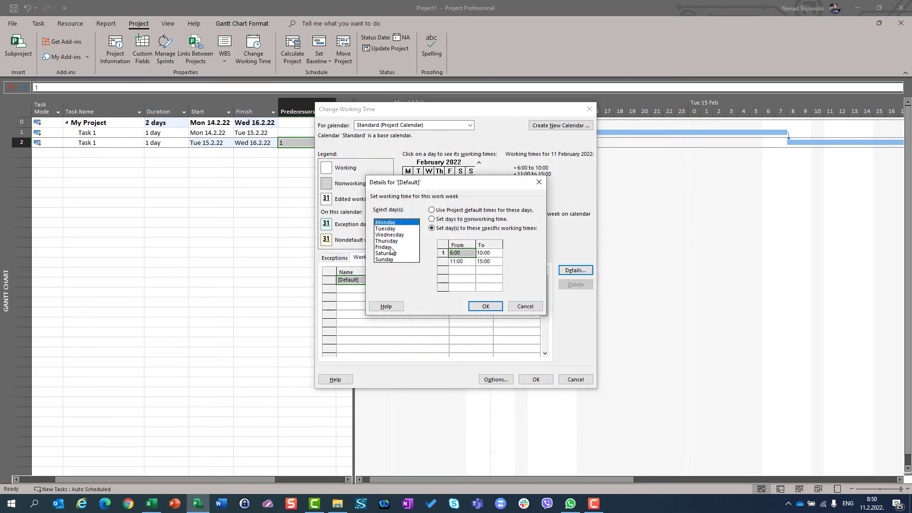
click(382, 247)
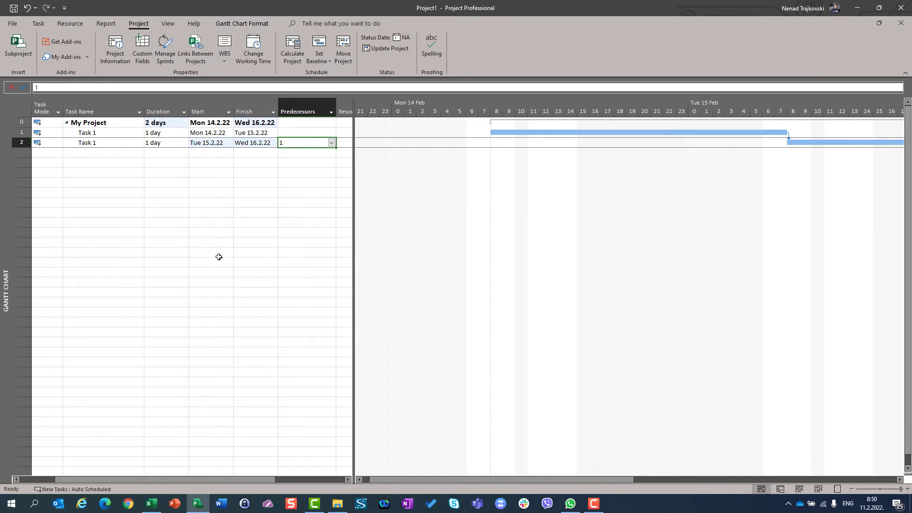
mouse_move(101, 123)
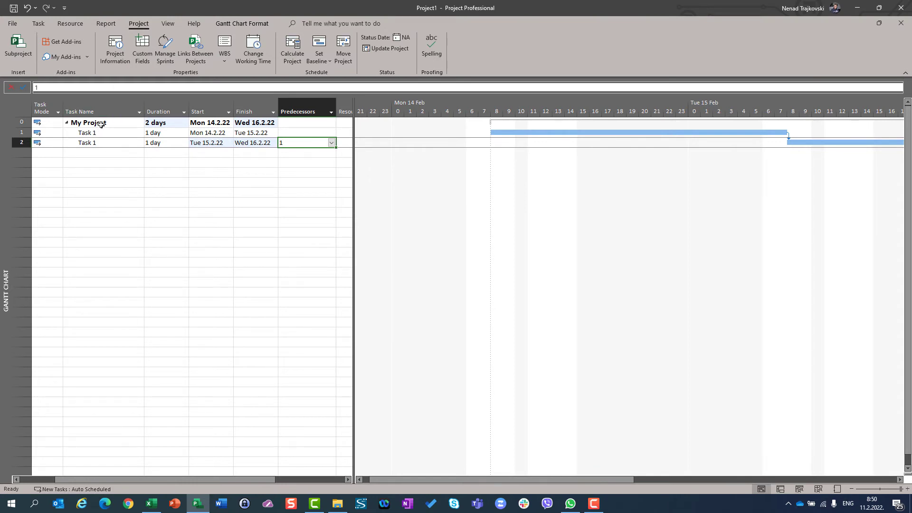
- Set the project start date to Mon 14.2.22 06:00 in Project Information
click(88, 122)
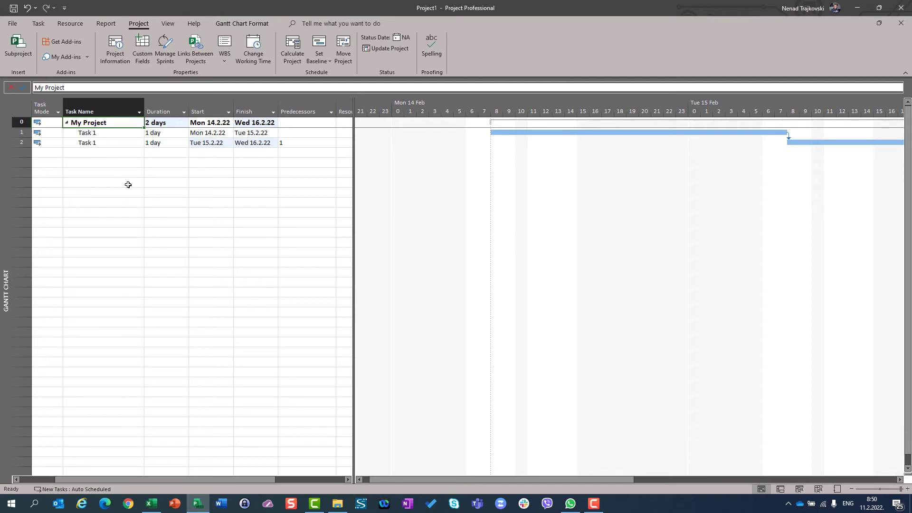
click(102, 182)
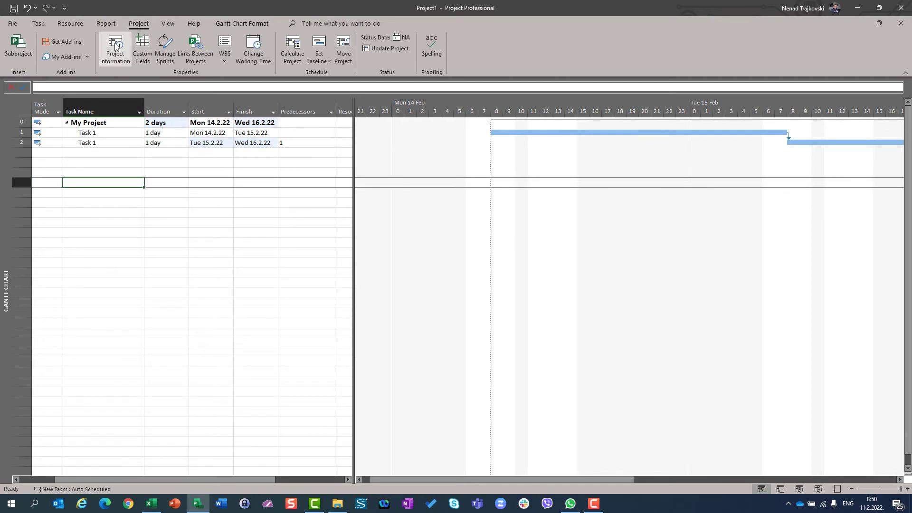
click(115, 48)
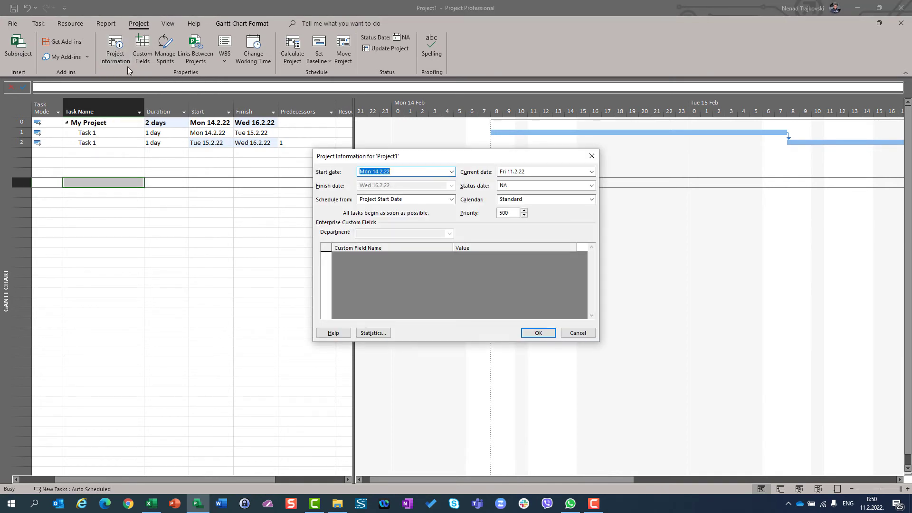
mouse_move(364, 185)
text( 06:00)
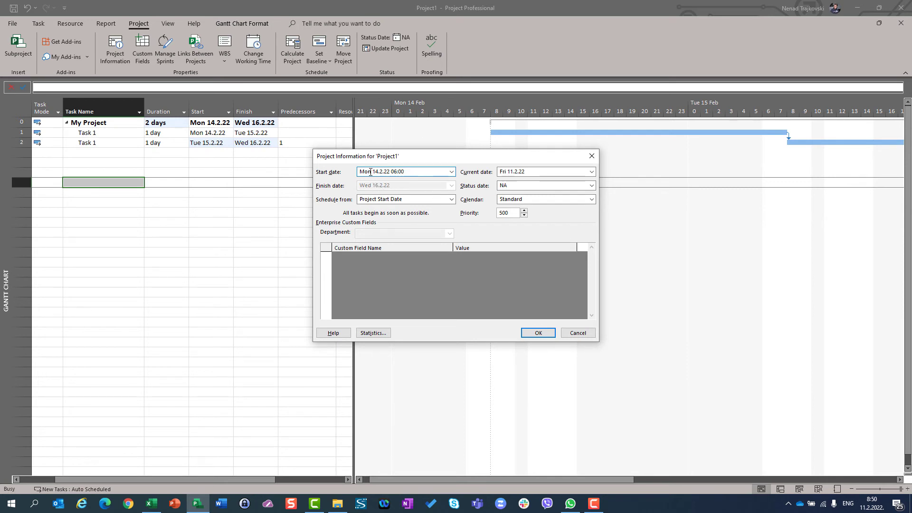
click(406, 171)
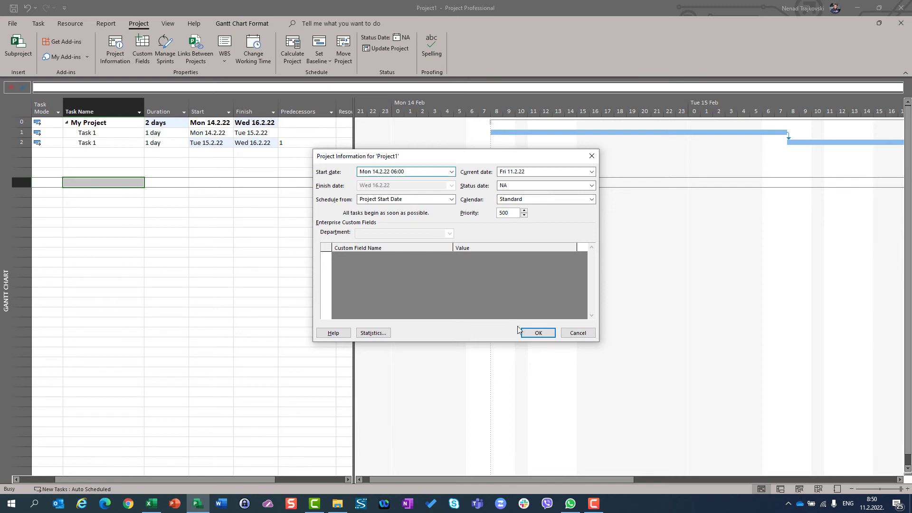
click(536, 333)
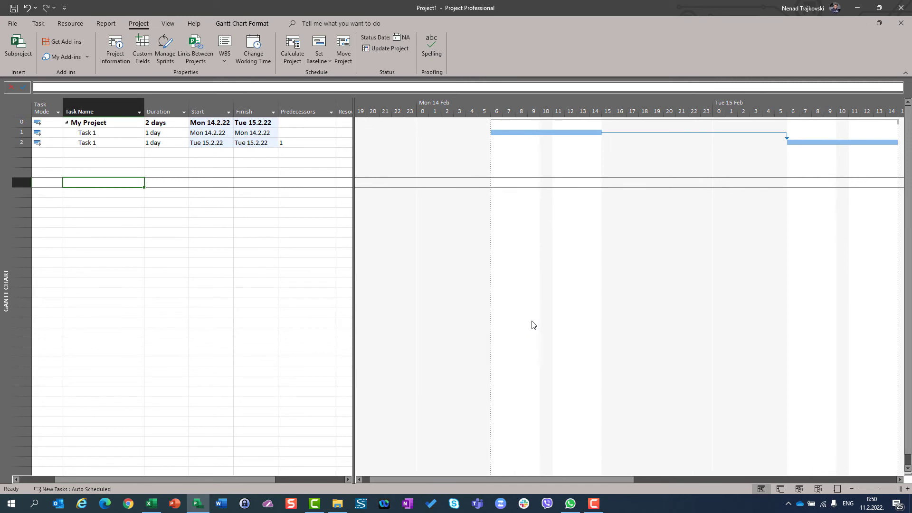
mouse_move(107, 123)
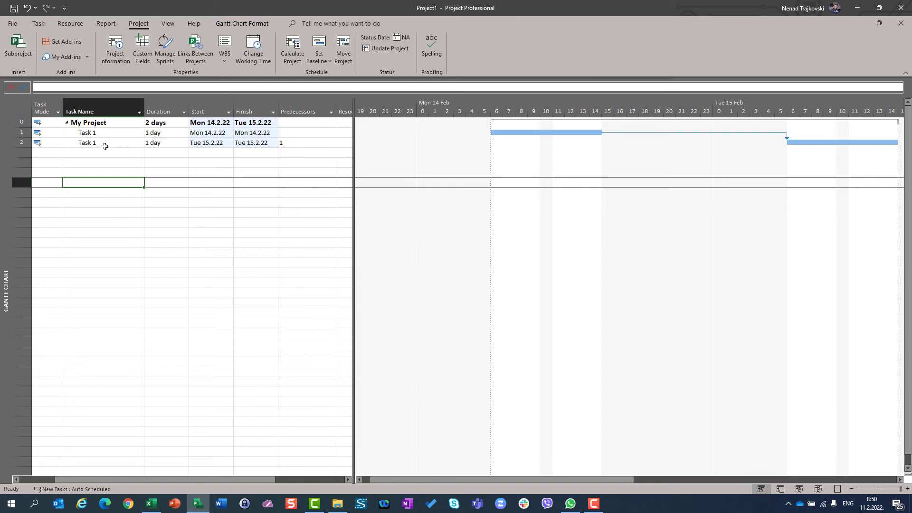
- Rename the second task to Task 2 and select Task 1
double_click(88, 143)
text(2)
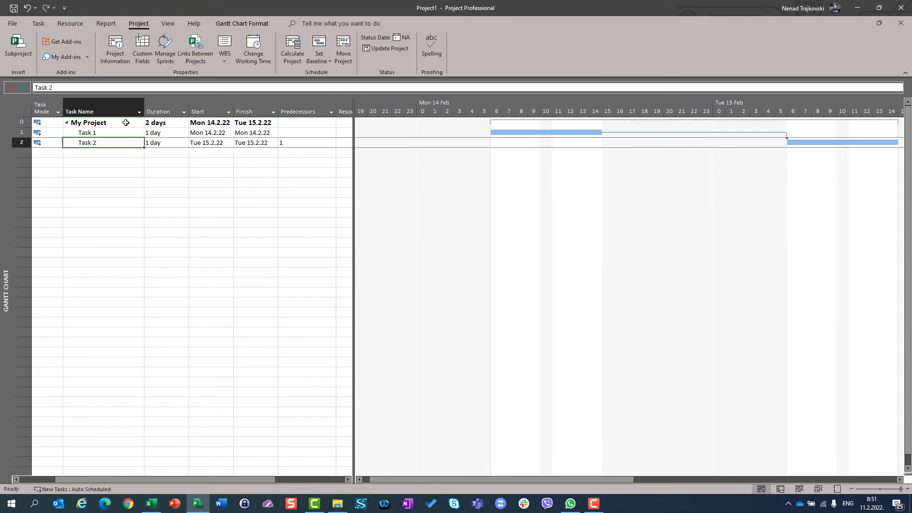
click(87, 133)
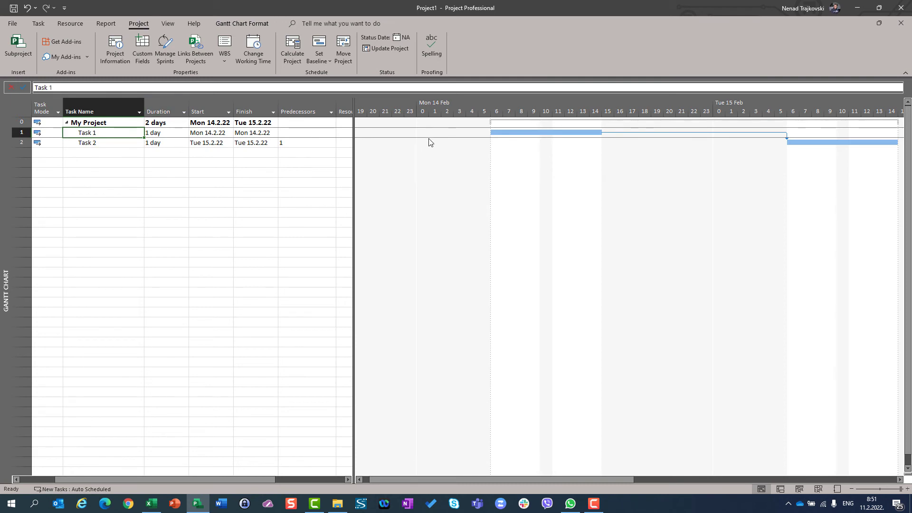
mouse_move(498, 145)
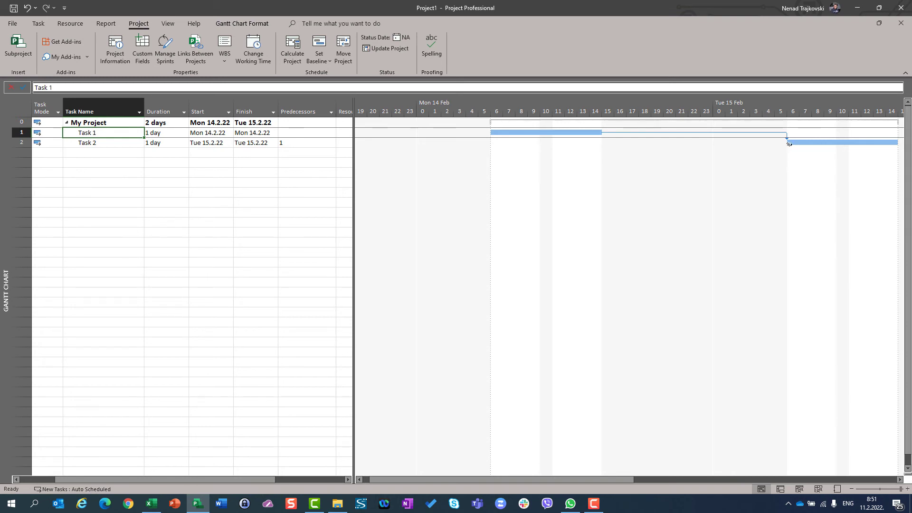
mouse_move(891, 151)
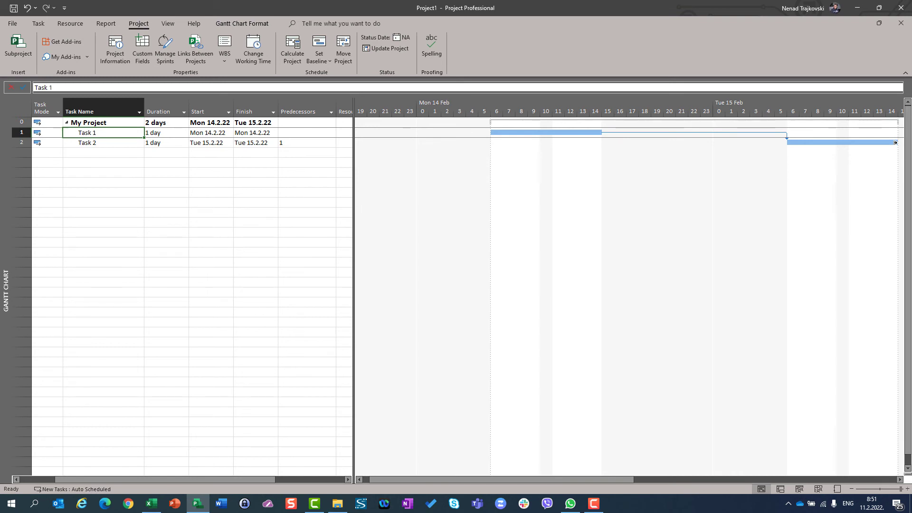
mouse_move(114, 47)
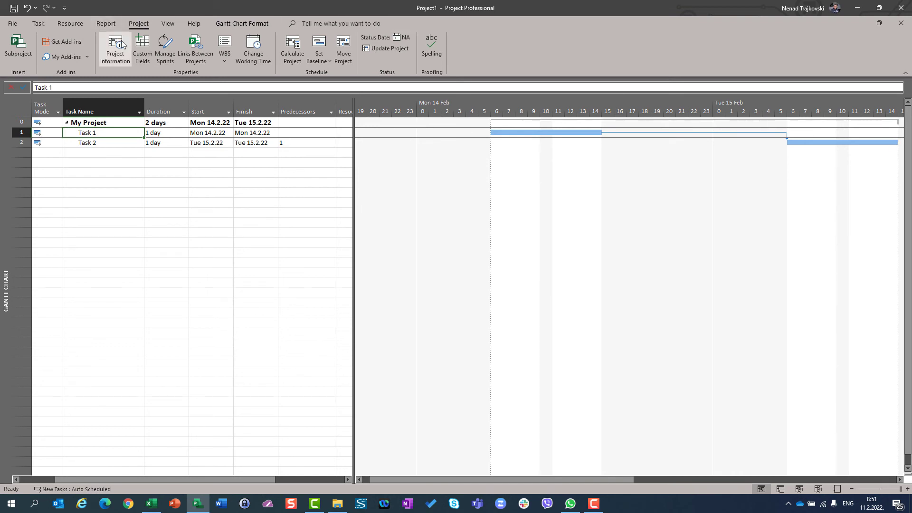
click(115, 49)
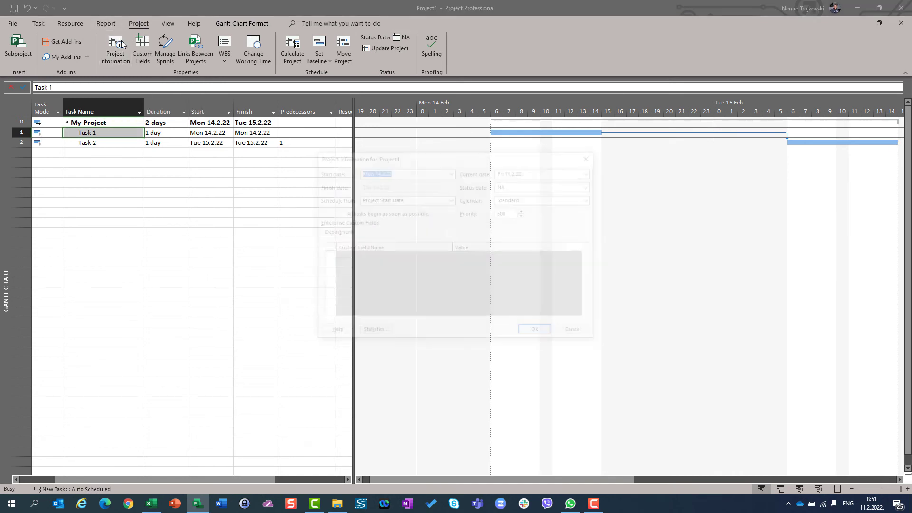
click(115, 49)
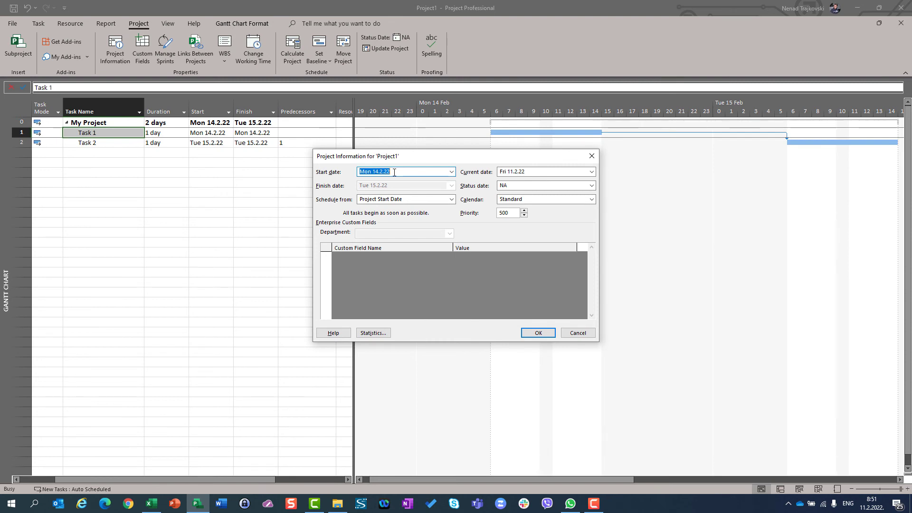
click(405, 171)
text( 06:00)
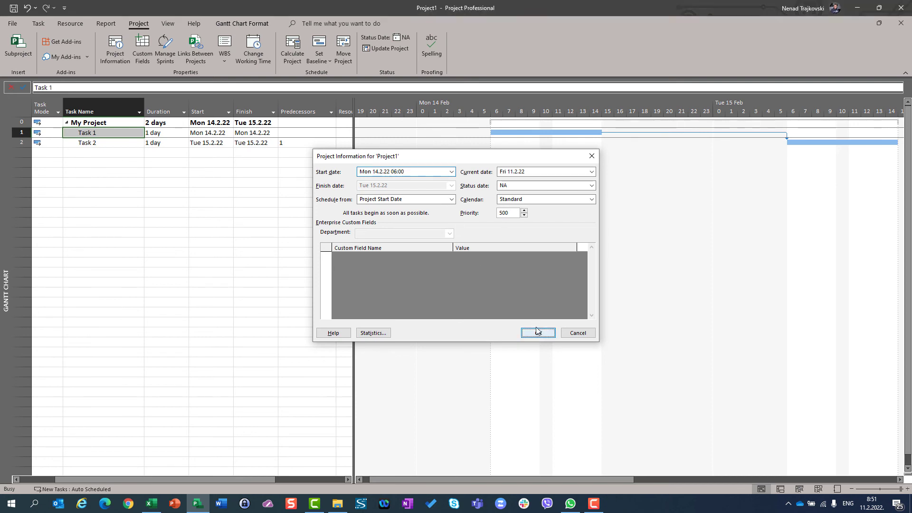
click(534, 332)
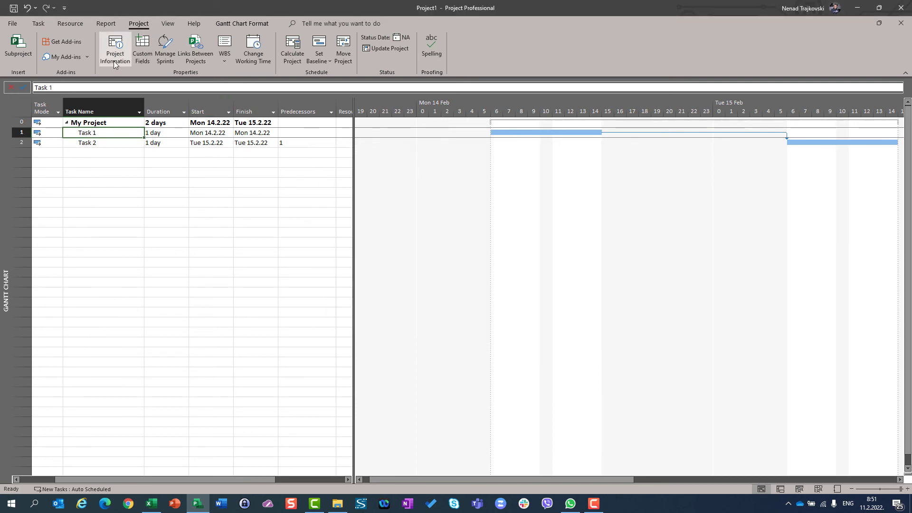
click(115, 49)
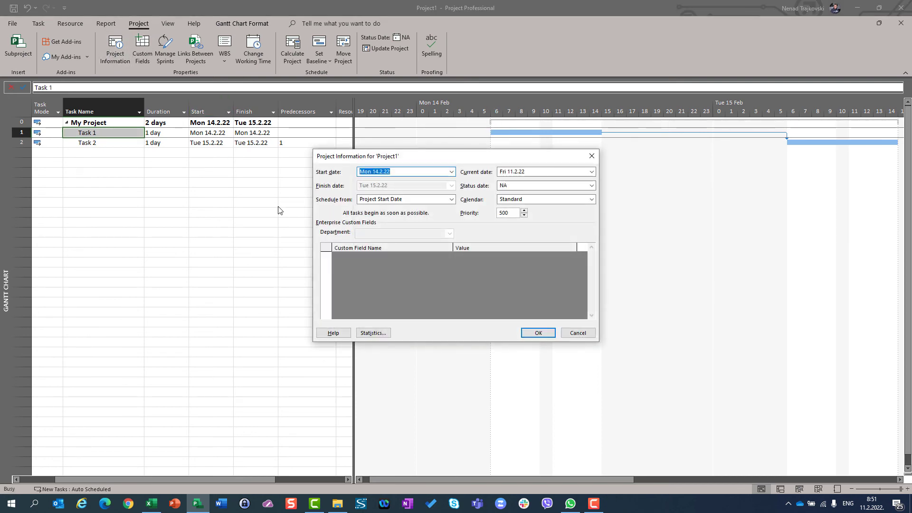
mouse_move(398, 179)
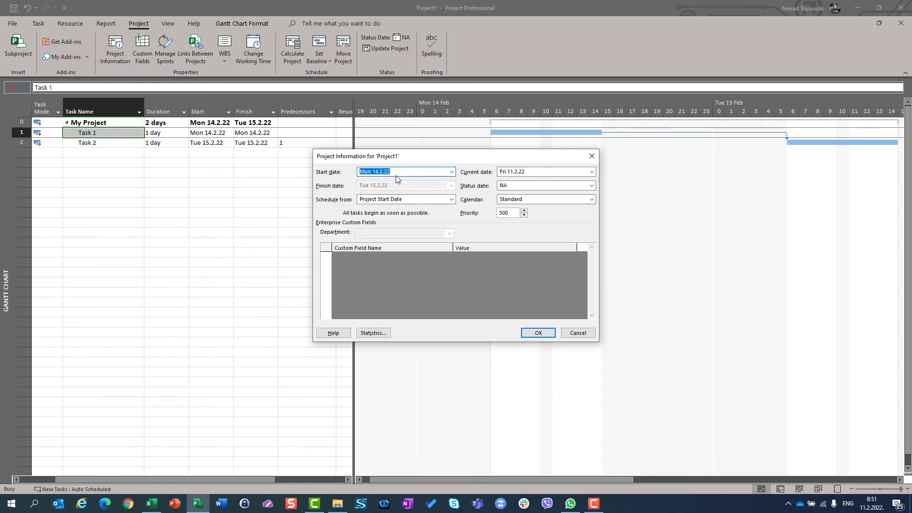
mouse_move(570, 320)
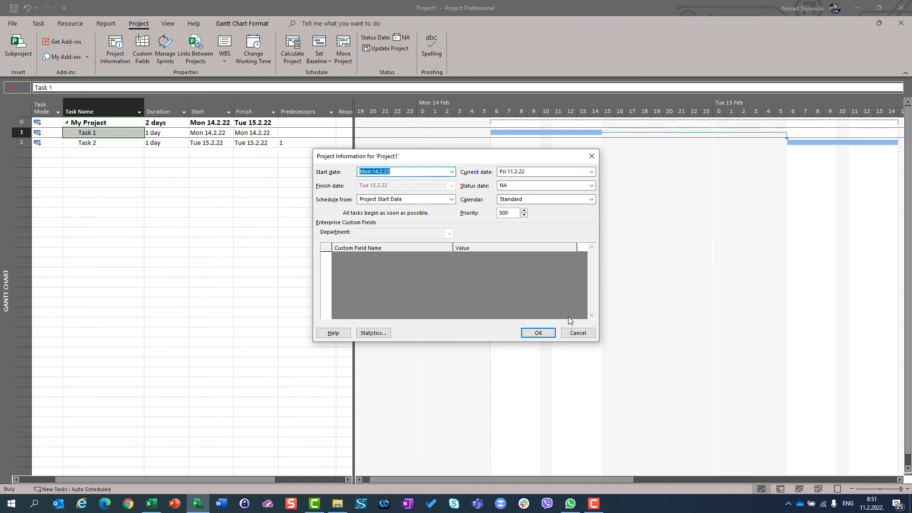
click(537, 332)
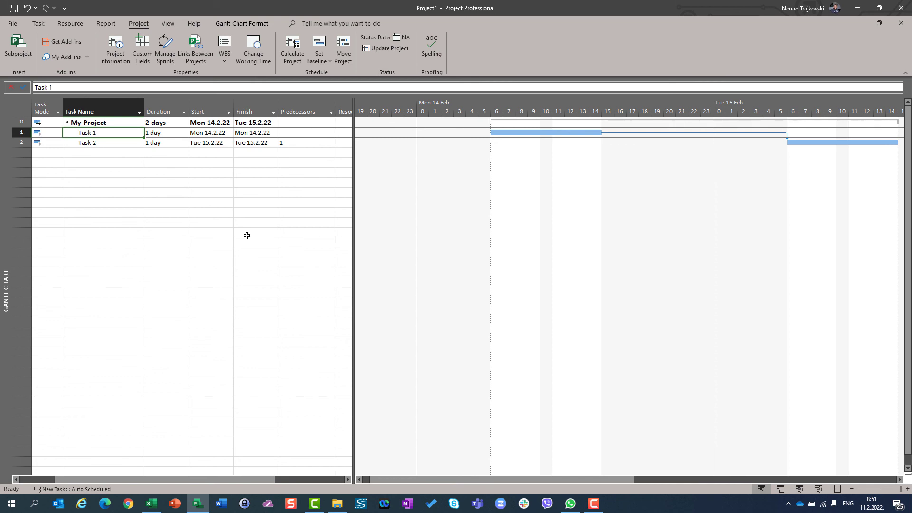
mouse_move(524, 158)
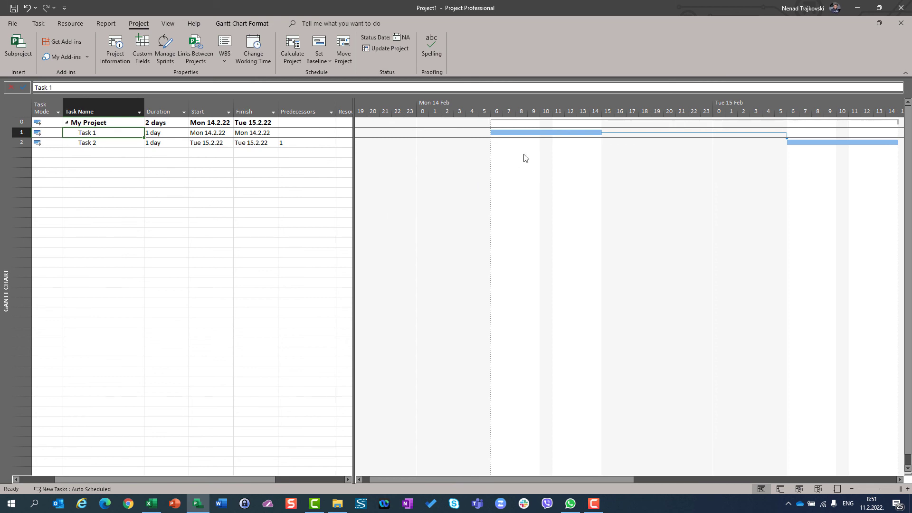
mouse_move(520, 133)
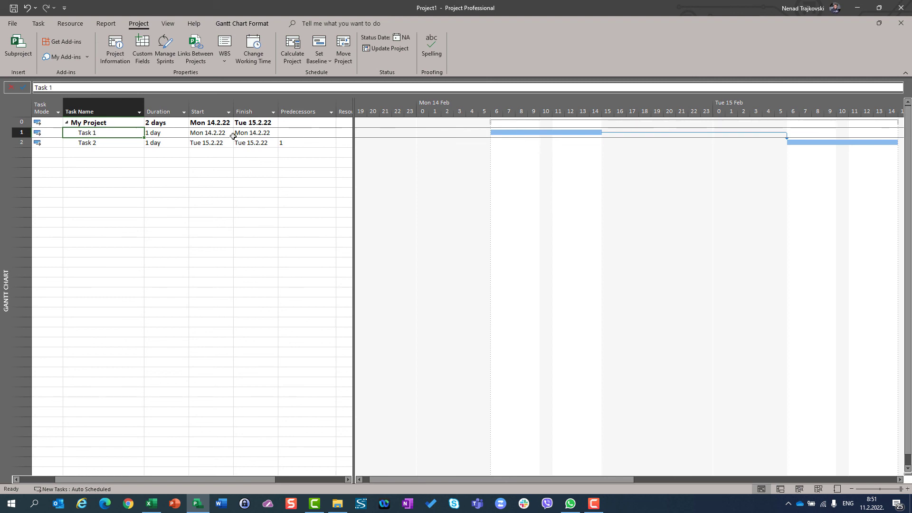
- Re-enter the project start date as Mon 14.2.22 06:00 in Project Information
click(115, 47)
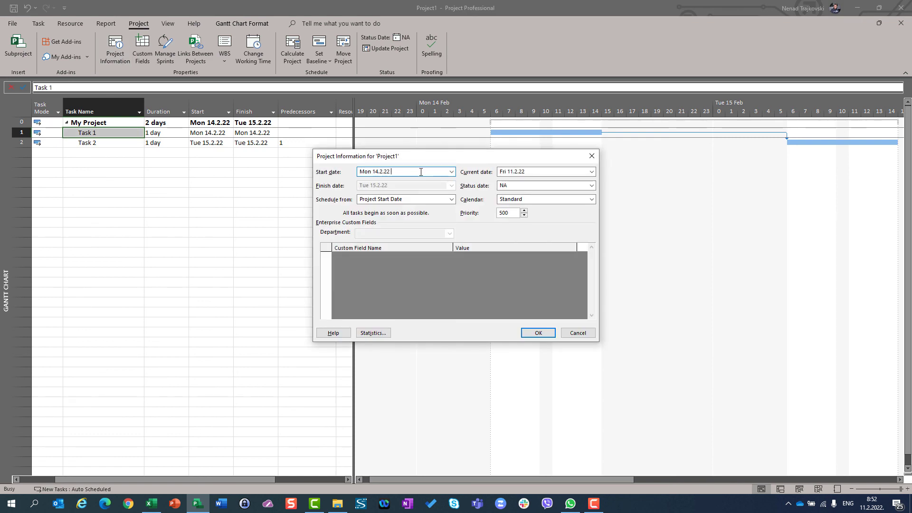
text(06:00)
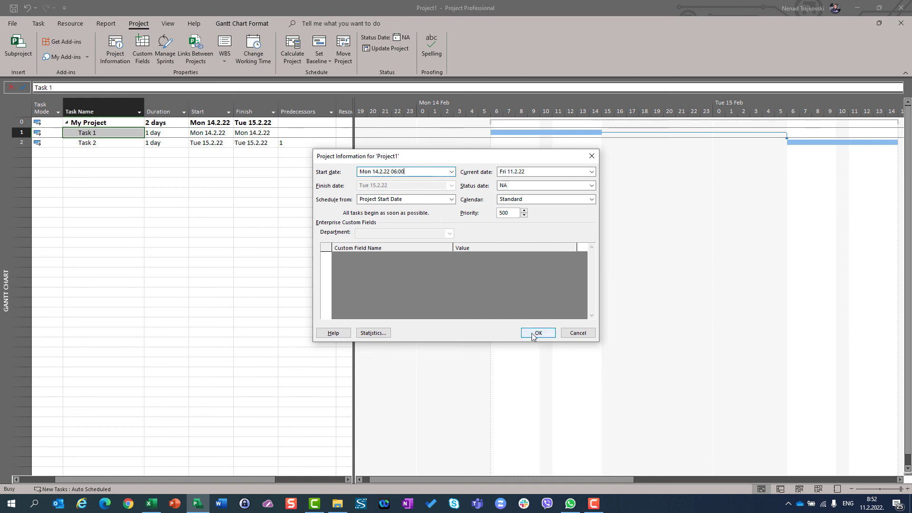
click(537, 332)
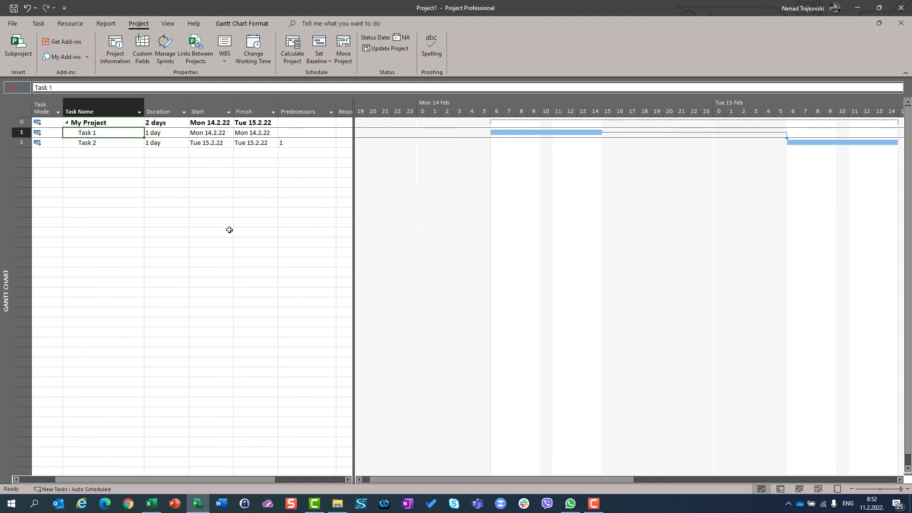
mouse_move(211, 228)
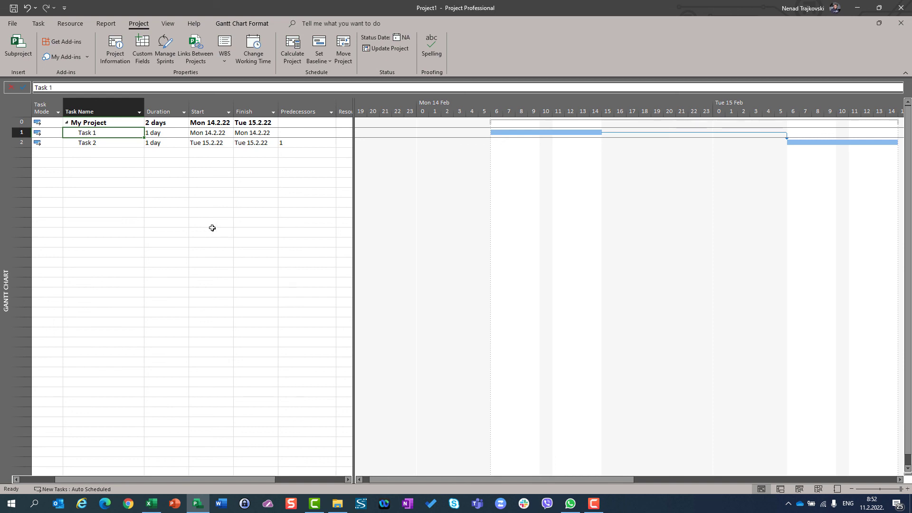